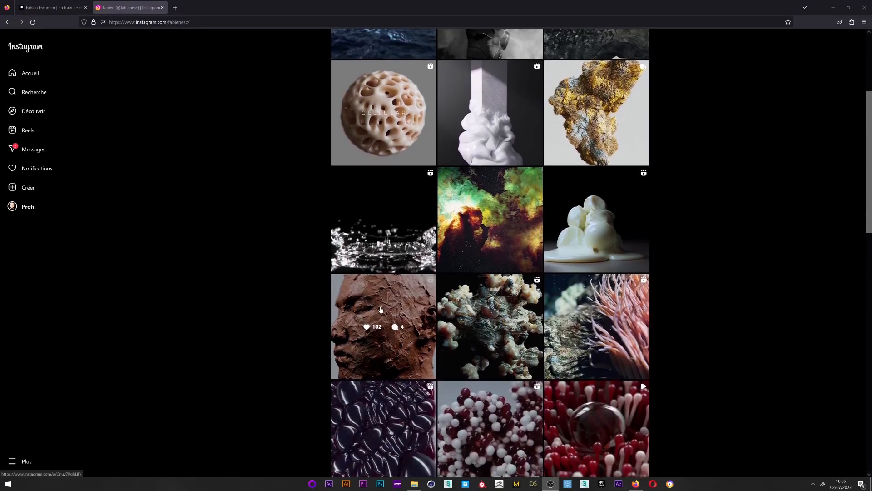
Leave the Instagram portfolio and switch to an empty 3ds Max 2022 scene.
click(383, 112)
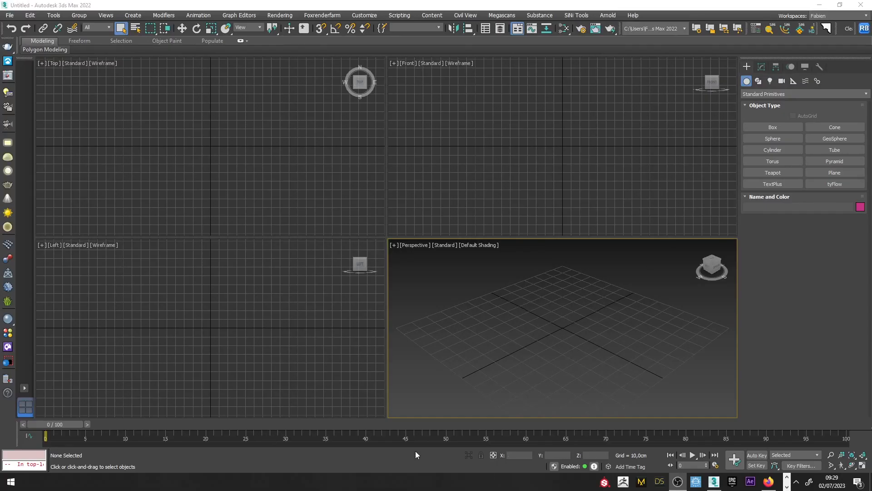
Maximize the Perspective viewport and create Sphere001 at the origin with 50 segments.
key(alt+w)
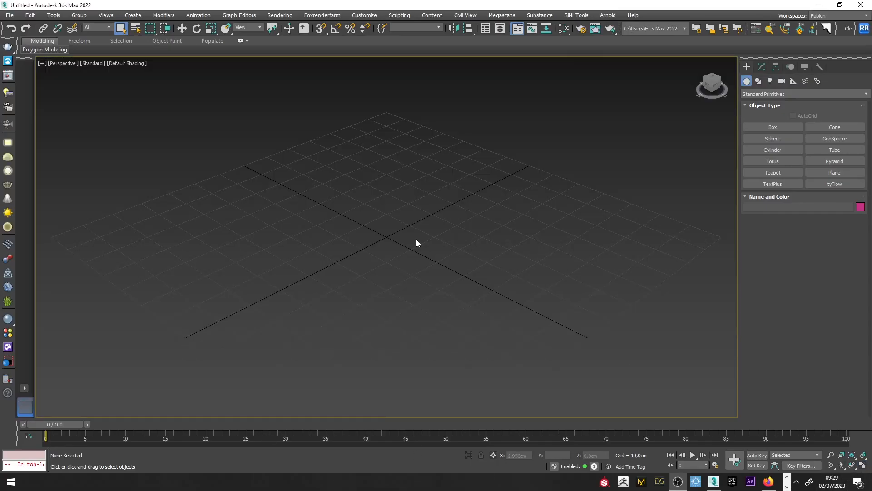
click(773, 138)
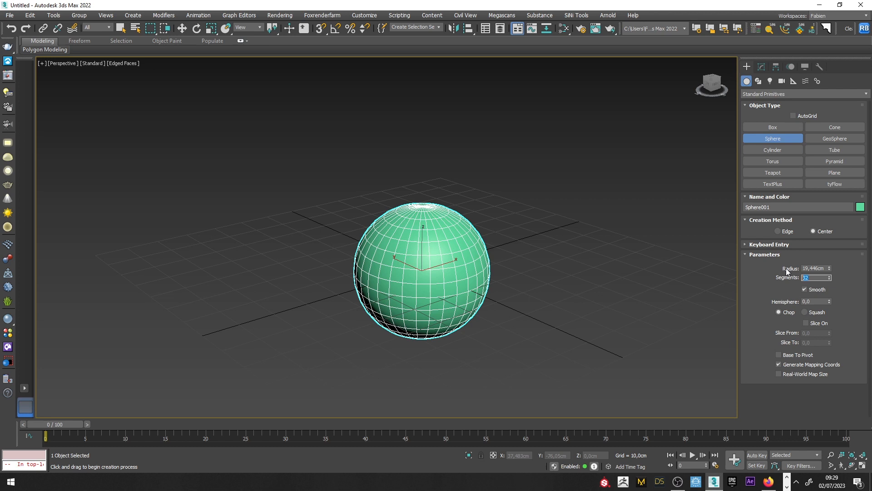
text(50)
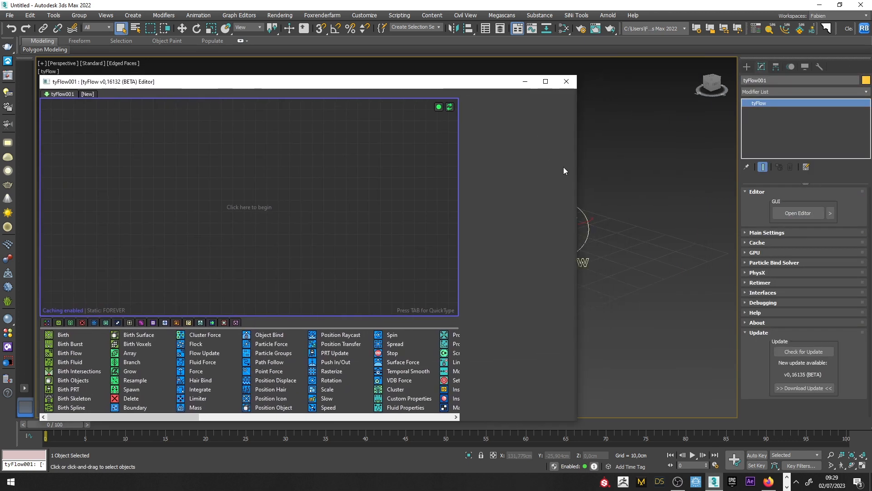
mouse_move(578, 165)
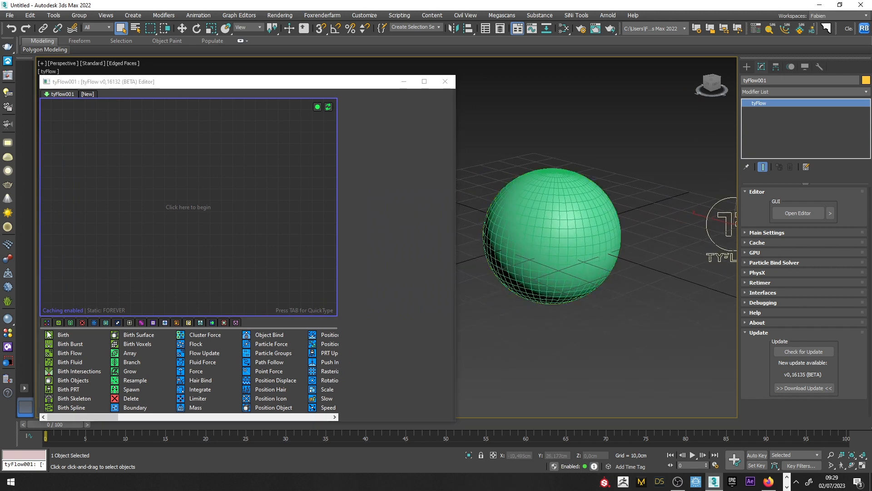
Birth particles on Sphere001's faces and enlarge the display dots with a multiplier of 4.
click(63, 334)
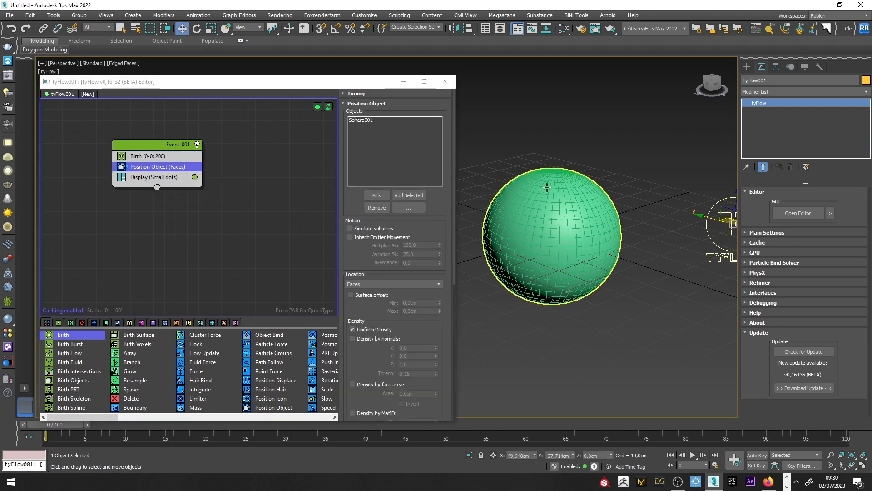
drag(100, 81, 168, 127)
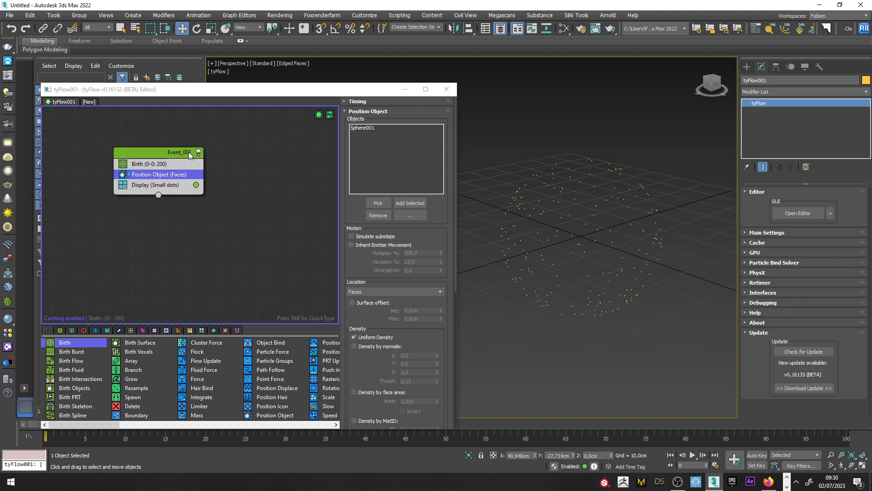
click(155, 185)
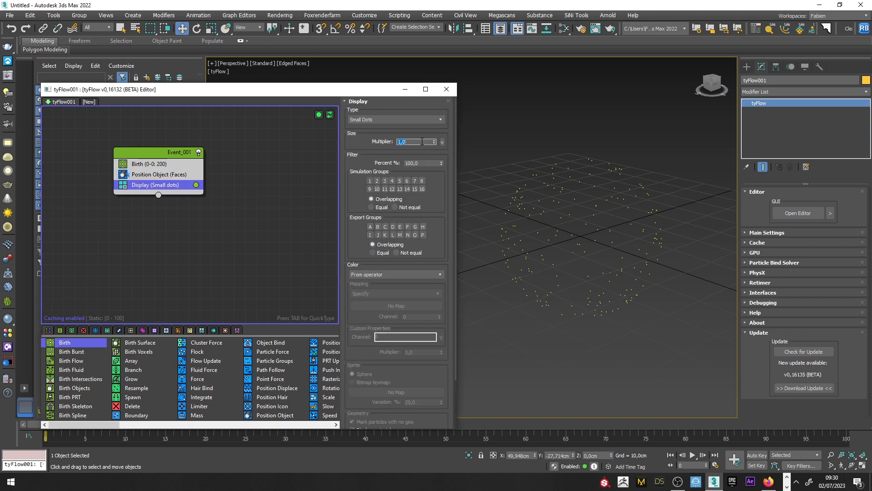
text(4,0)
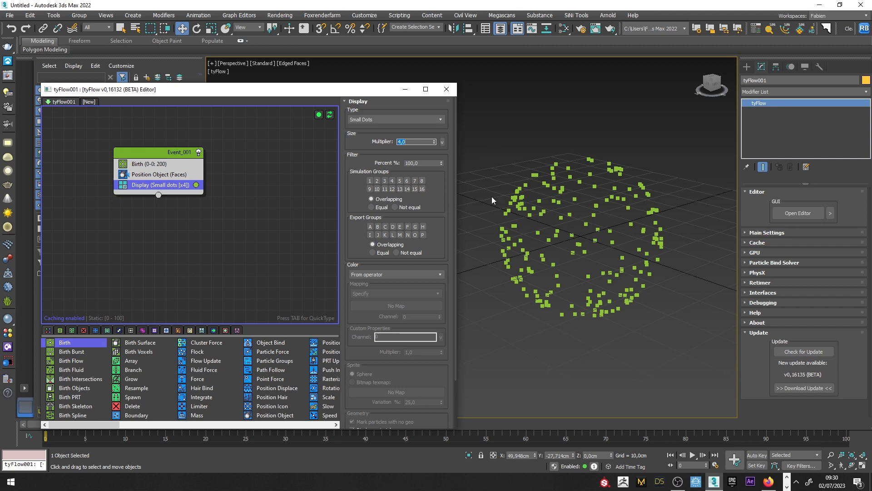
click(159, 174)
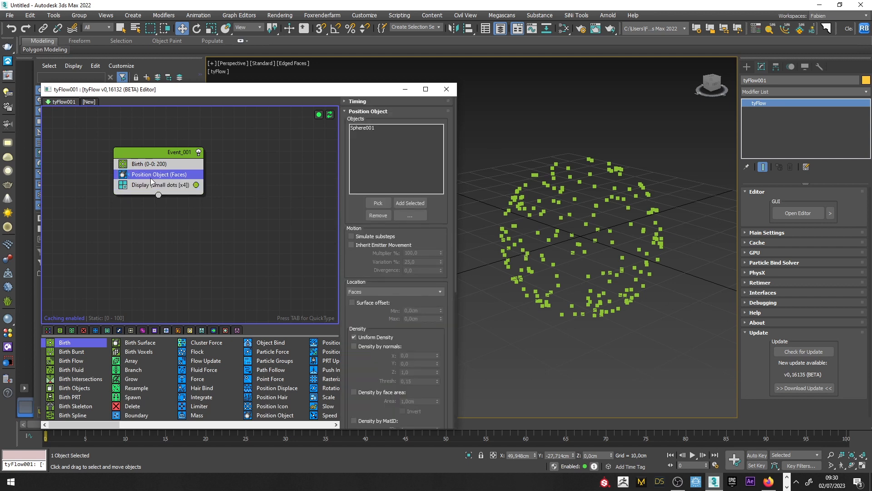
text(spl)
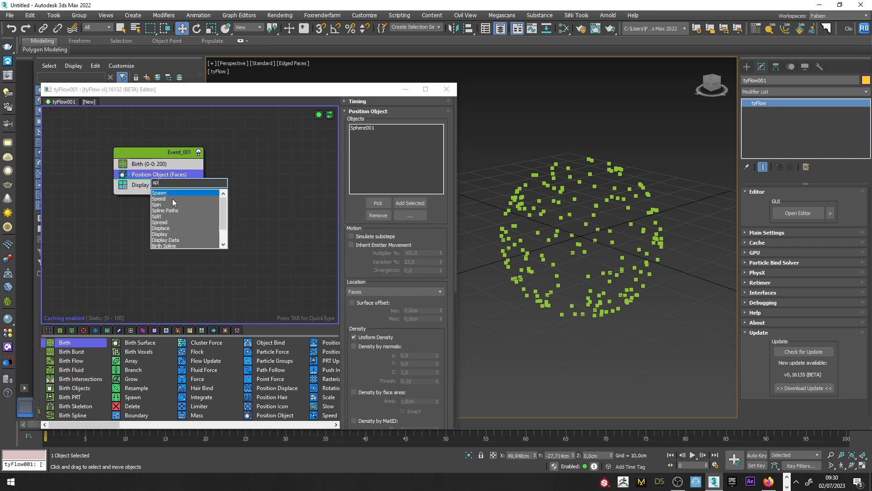
Add random 3D Speed and an Object Bind locking particles to the sphere's surface, then preview.
click(159, 199)
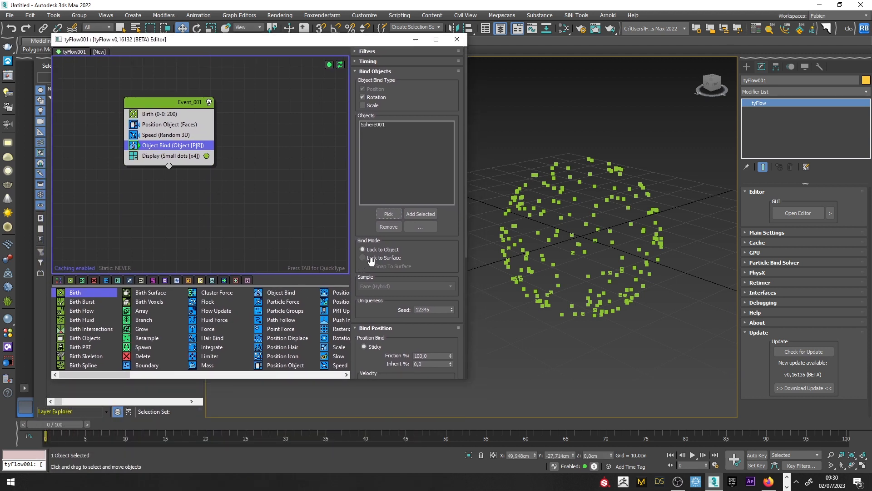
click(362, 257)
text(0)
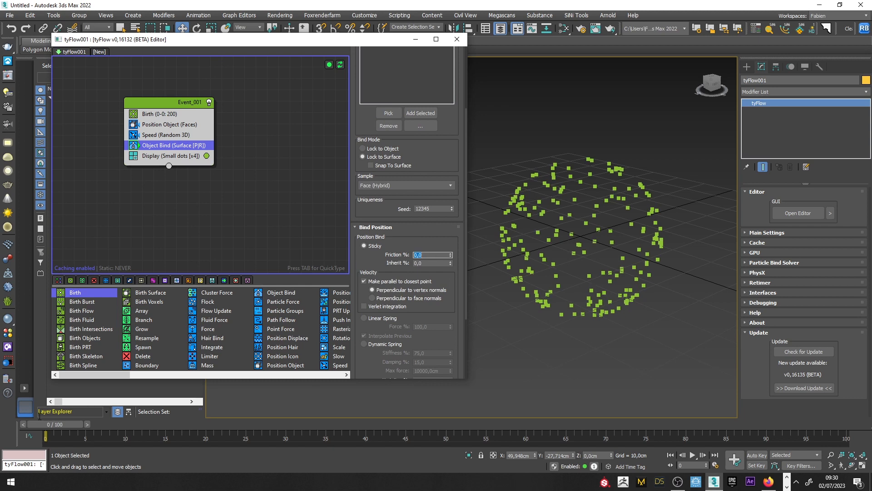
drag(47, 434, 723, 433)
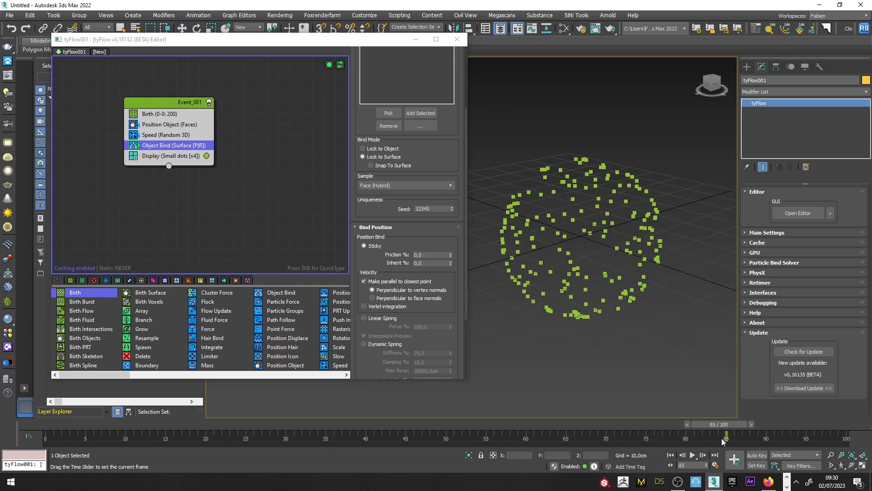
drag(724, 434, 31, 434)
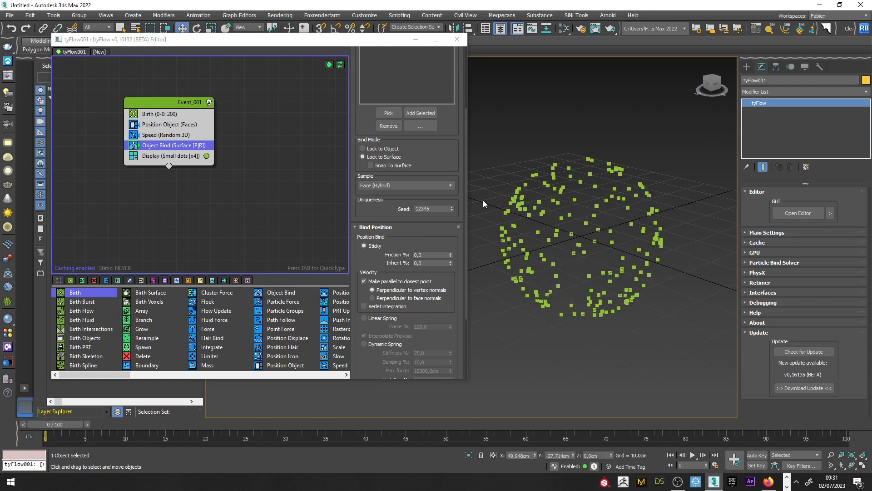
mouse_move(160, 137)
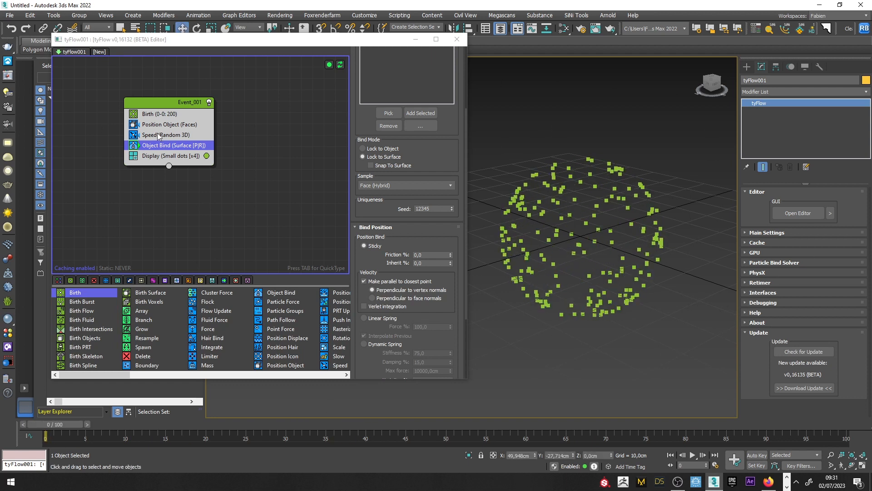
Change the Position Object location to Volume and scrub to preview the particles.
click(169, 125)
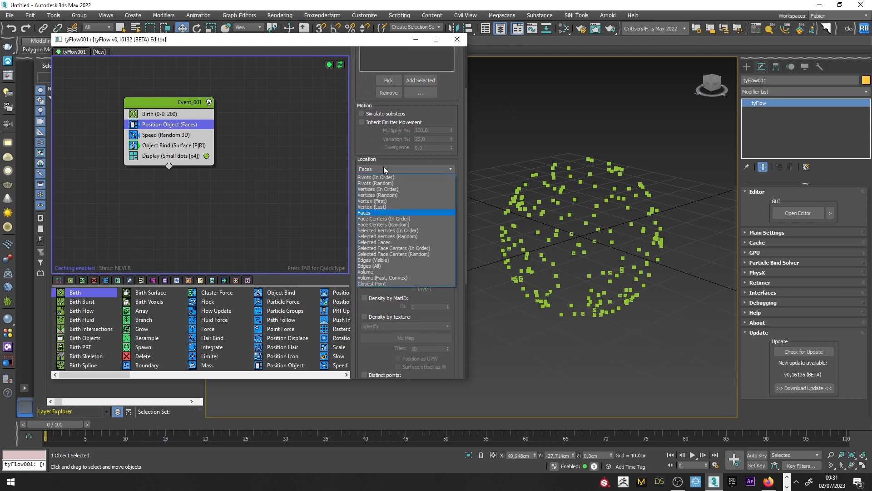
click(366, 272)
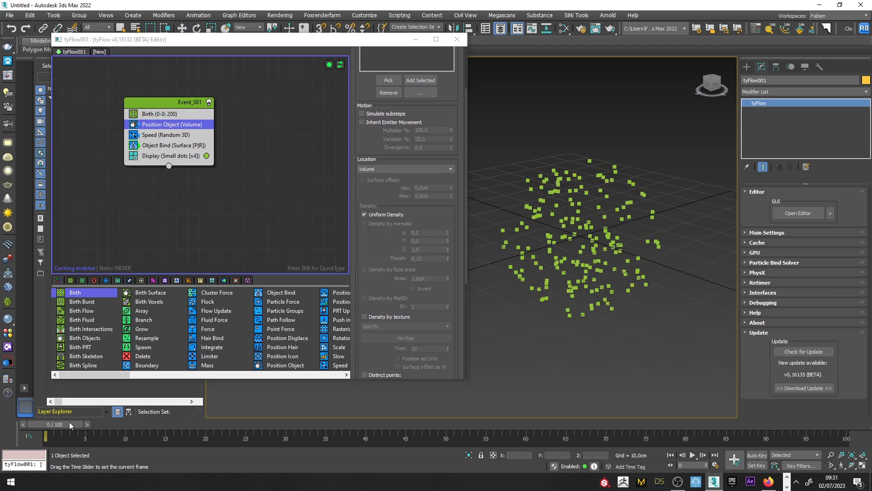
drag(59, 425, 640, 425)
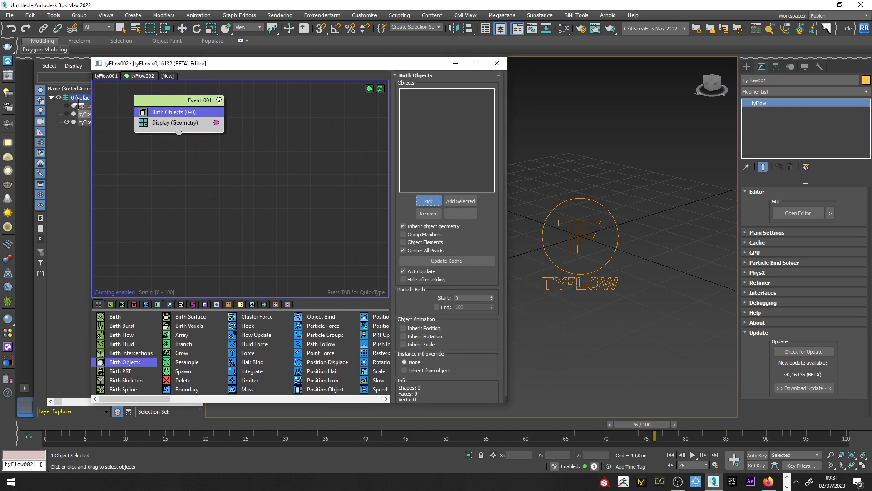
In tyFlow002 birth the sphere, spawn it per step, and feed a new Voronoi Fracture event.
click(428, 201)
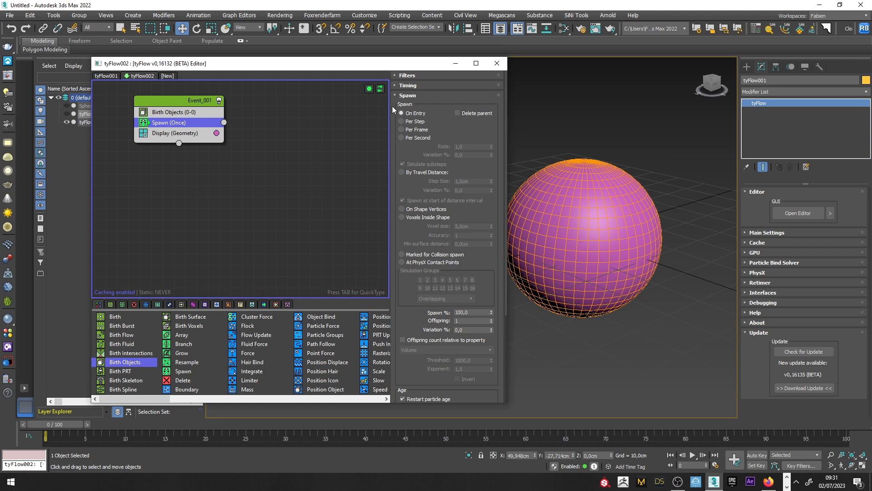
click(402, 121)
text(vo)
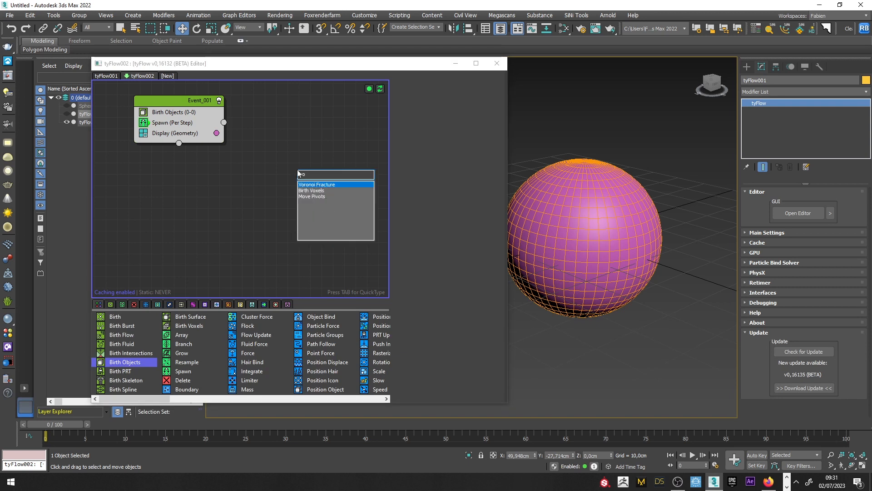
click(316, 184)
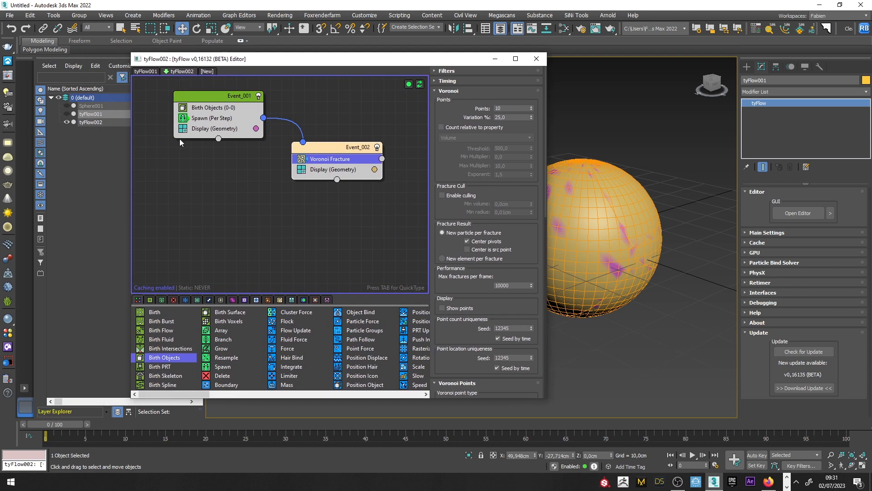
Hide the unfractured sphere's display and set Voronoi points to come from source flow particles.
click(212, 128)
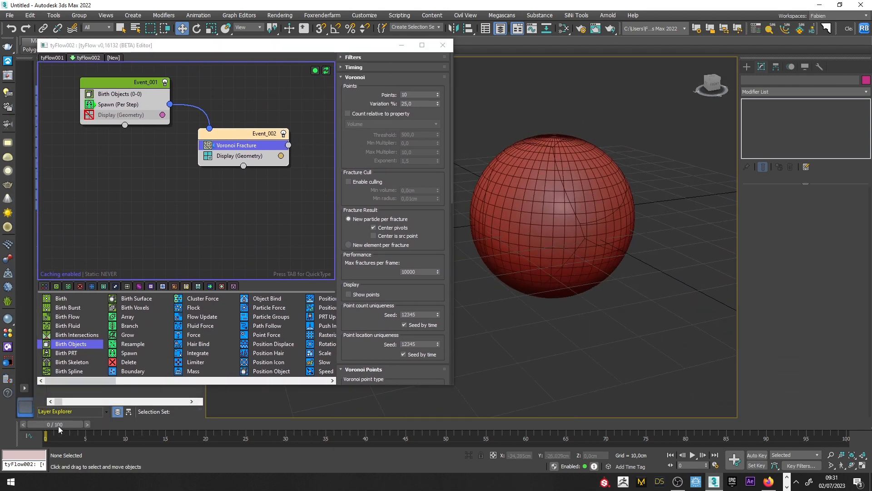
drag(56, 425, 84, 424)
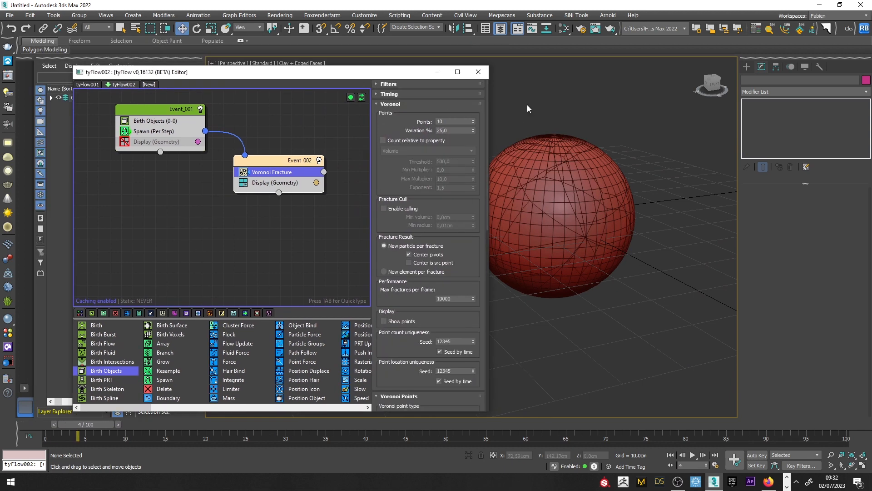
mouse_move(425, 201)
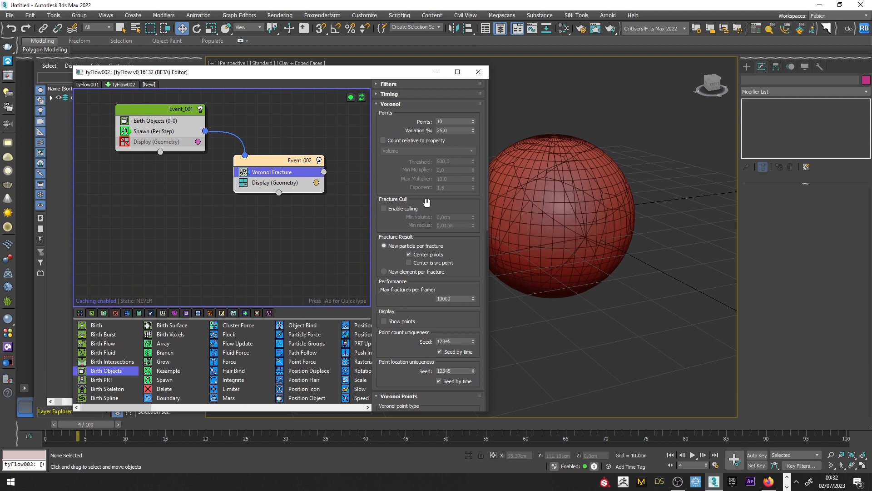
scroll(down, 3)
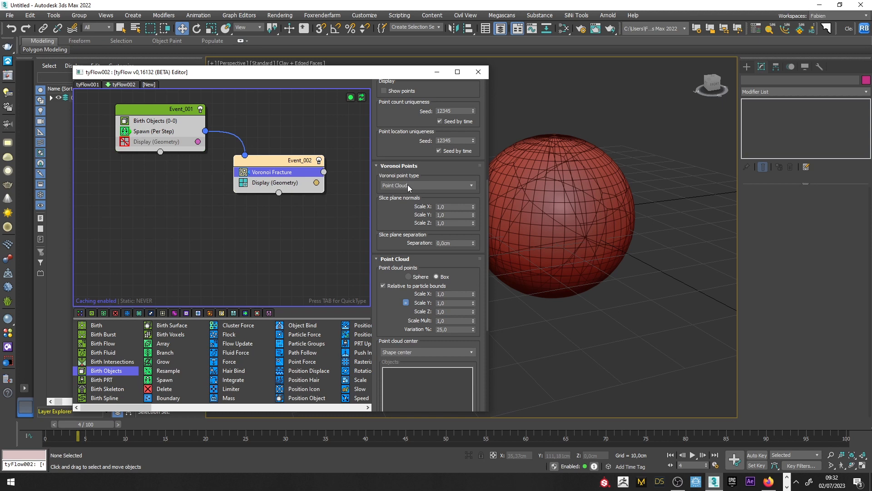
click(425, 185)
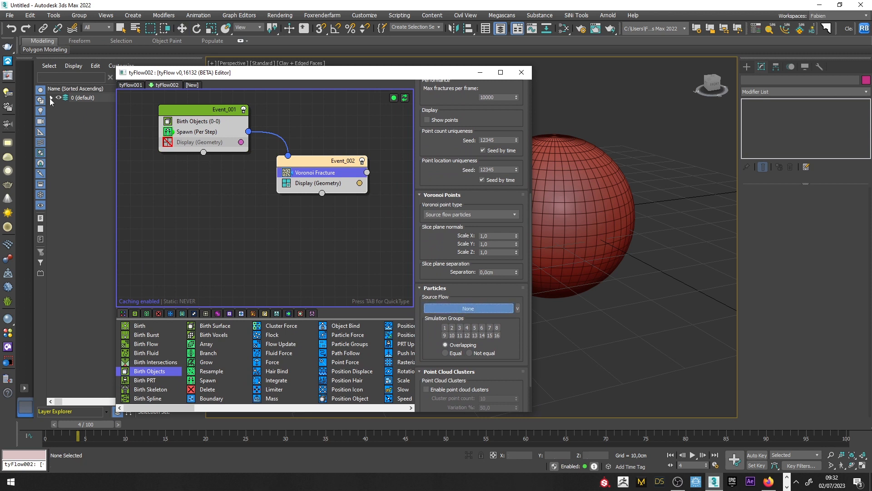
Set the Voronoi source flow to tyFlow001, add a Delete operator to Event_002, and preview.
click(468, 308)
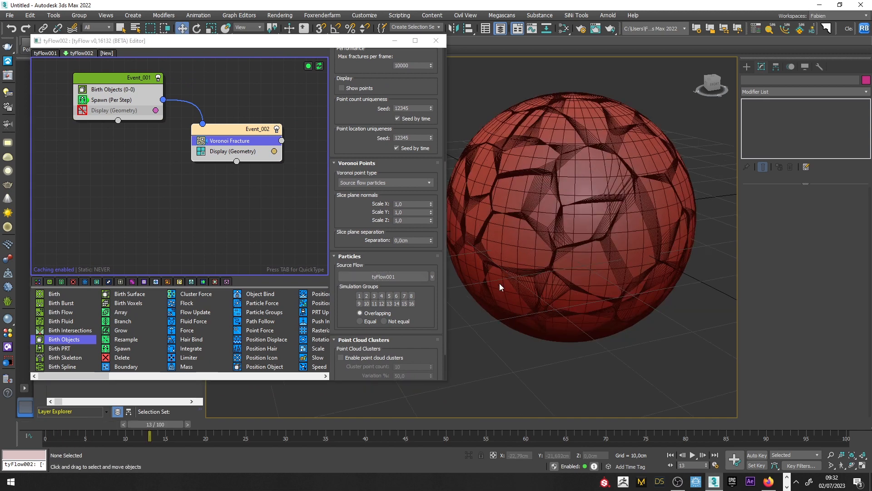
mouse_move(573, 70)
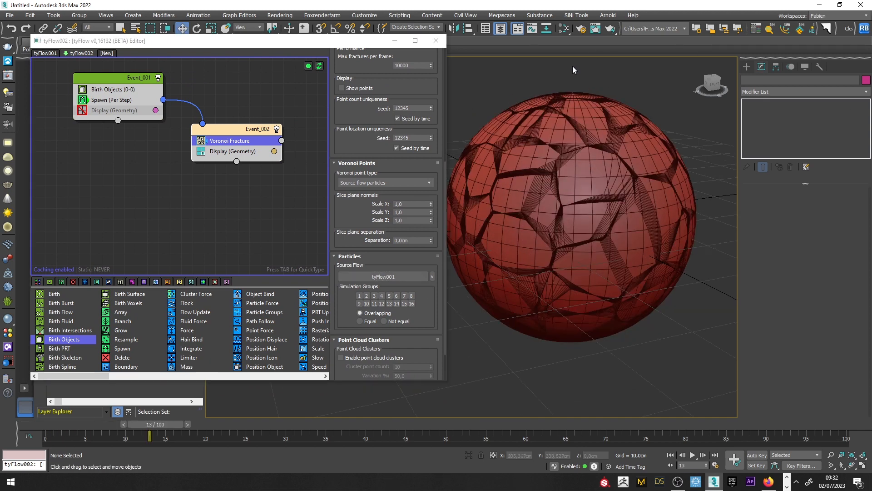
click(230, 140)
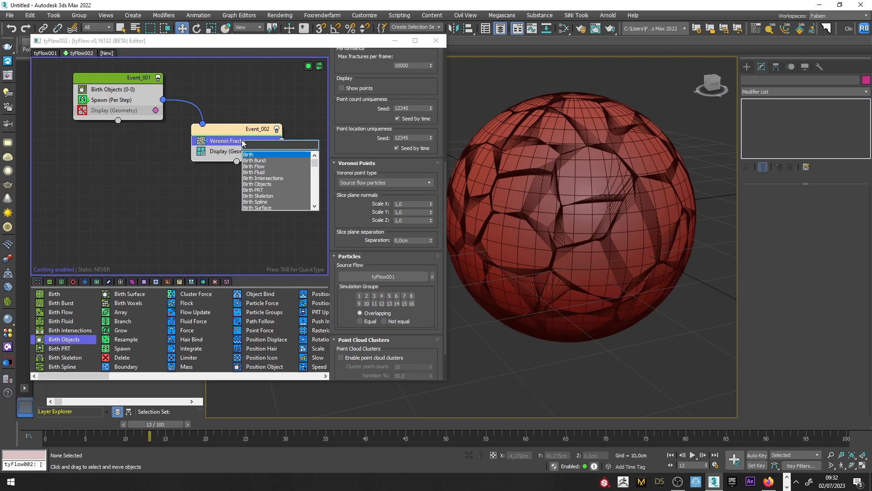
text(de)
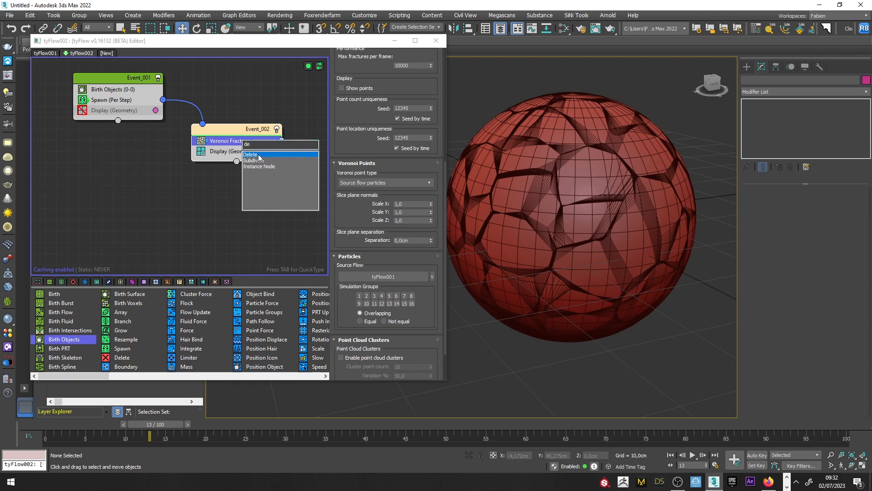
click(250, 155)
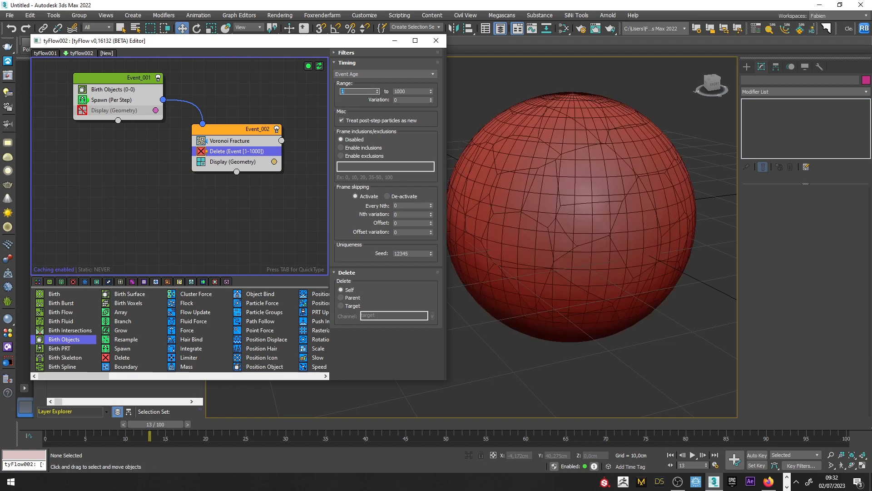
drag(145, 423, 98, 423)
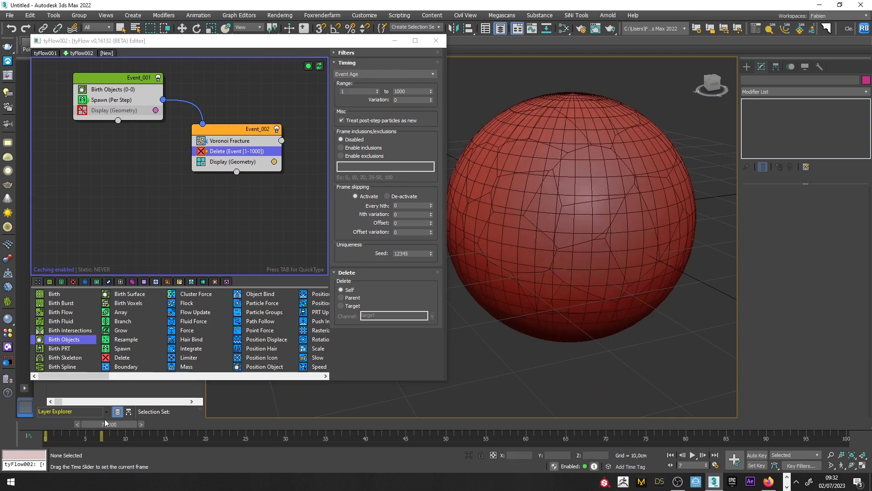
drag(94, 436, 406, 436)
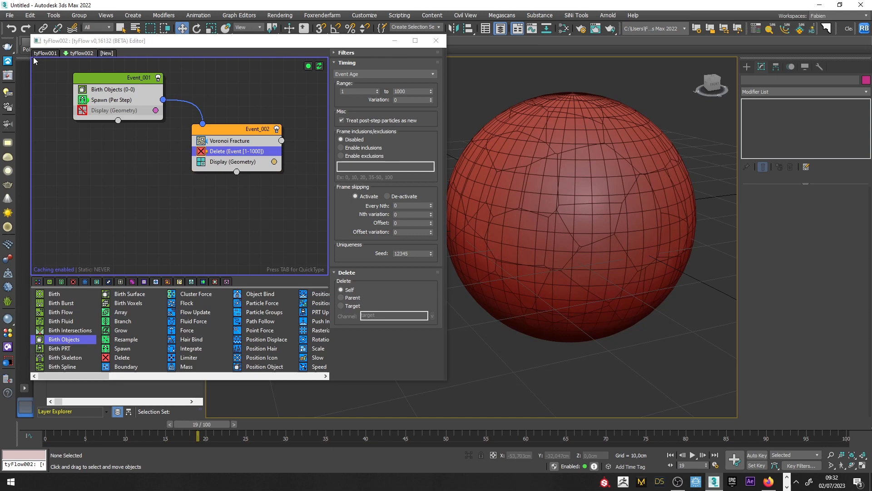
Raise tyFlow001's Birth total to 300 particles and return to frame 0.
click(49, 52)
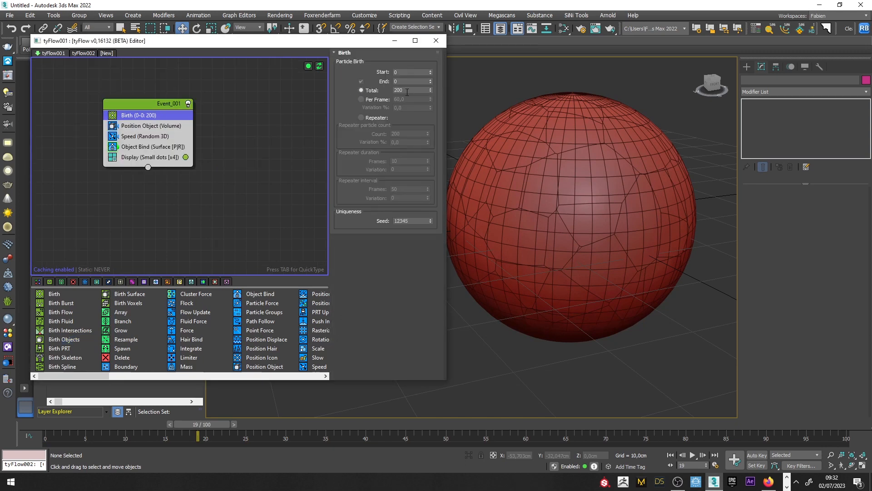
text(300)
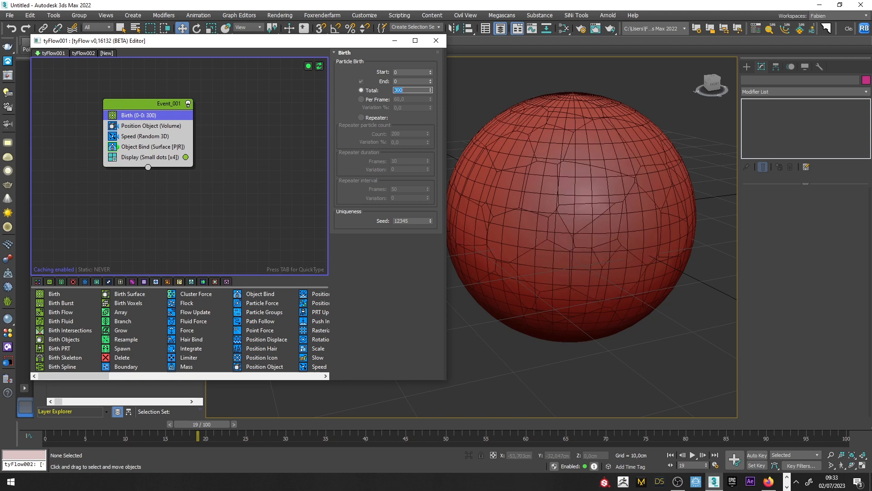
drag(197, 424, 84, 424)
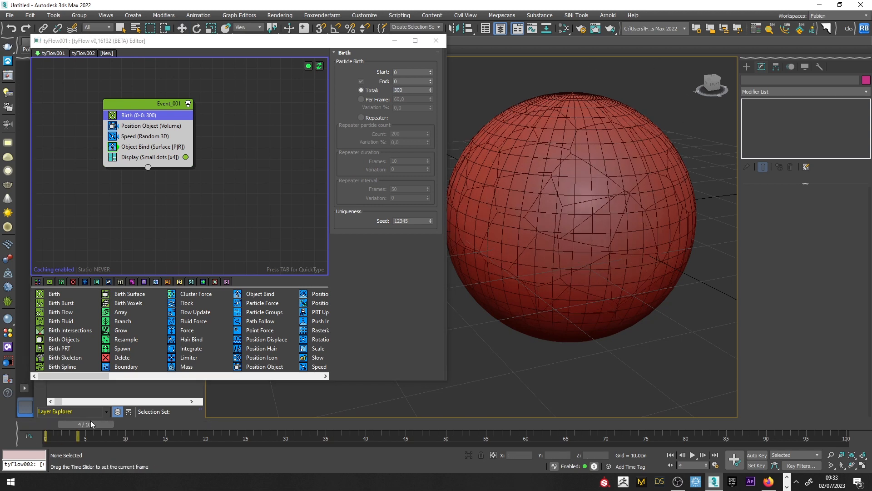
drag(83, 425, 45, 424)
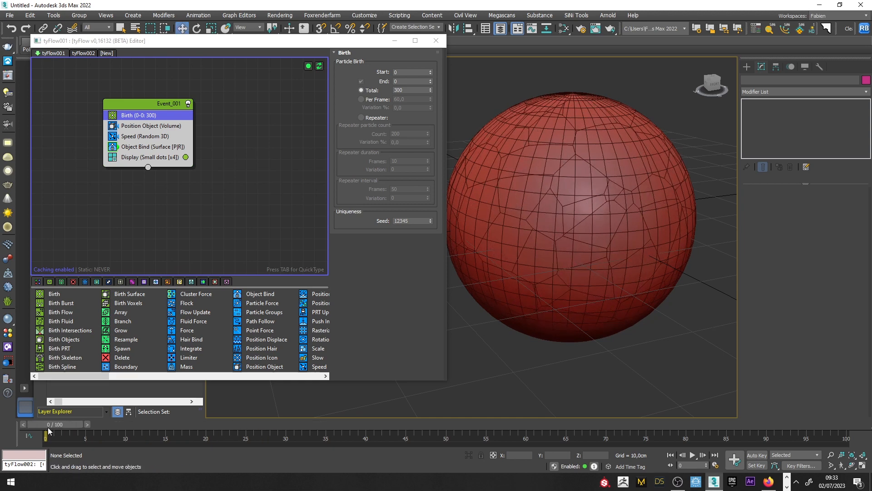
click(83, 53)
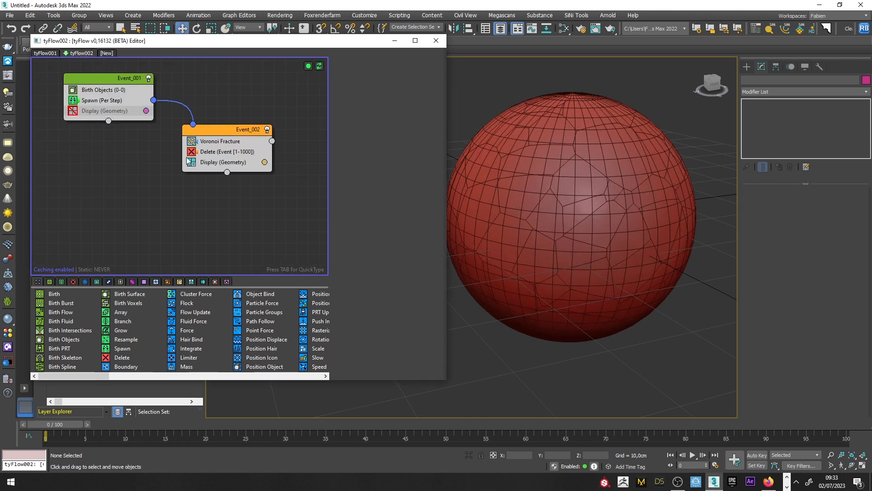
Give the fracture caps their own material ID and end Event_002 with a Mesh (TriMesh) operator.
click(220, 141)
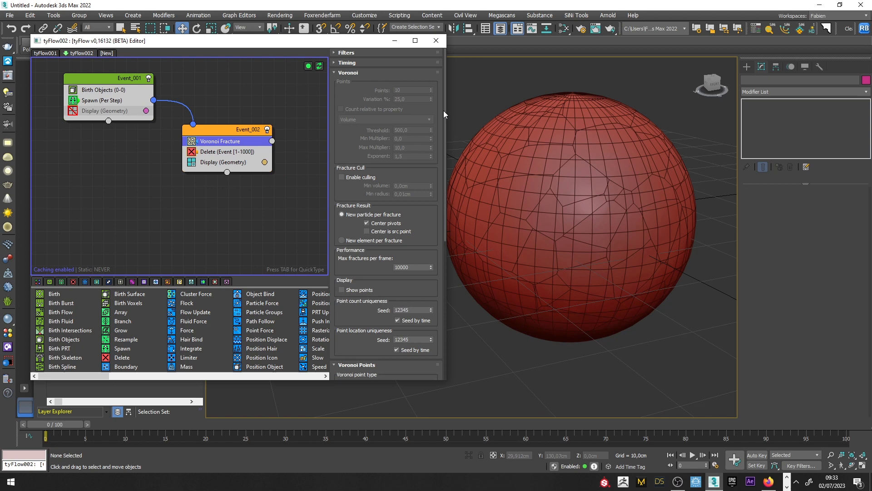
scroll(down, 3)
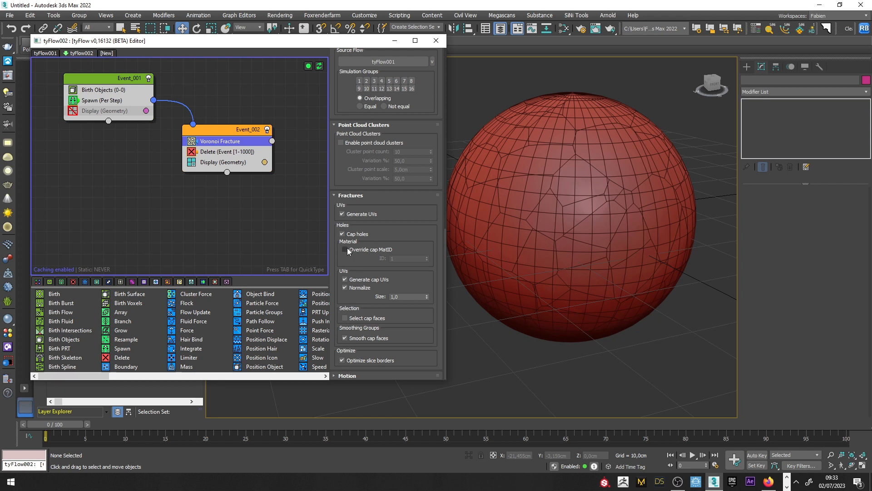
click(346, 249)
text(mes)
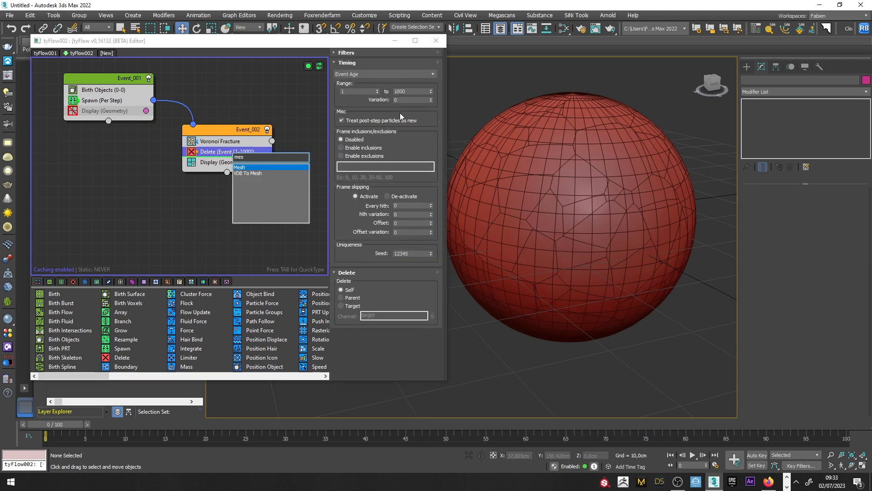
click(239, 167)
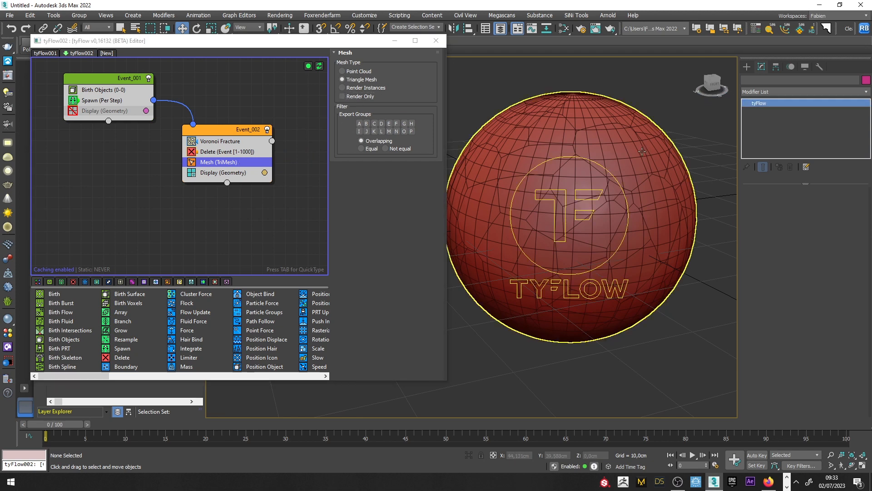
click(567, 217)
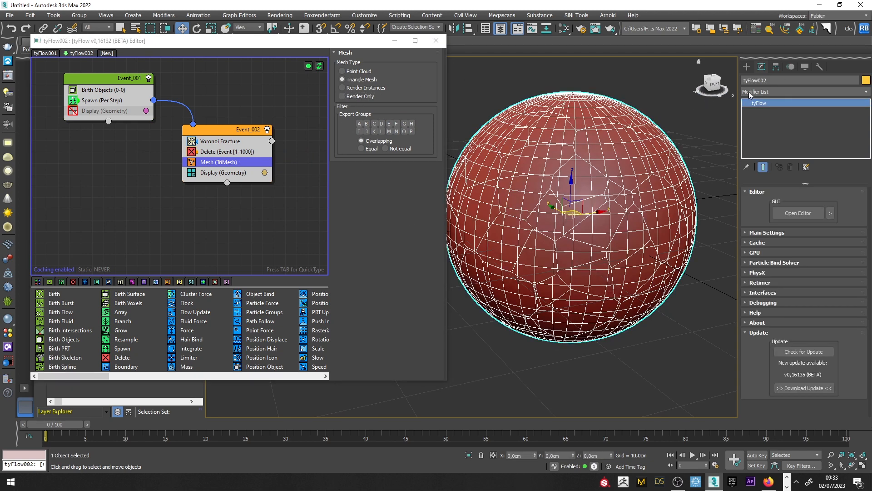
Add a tySelect modifier selecting edges by material ID 3 on tyFlow002.
click(802, 92)
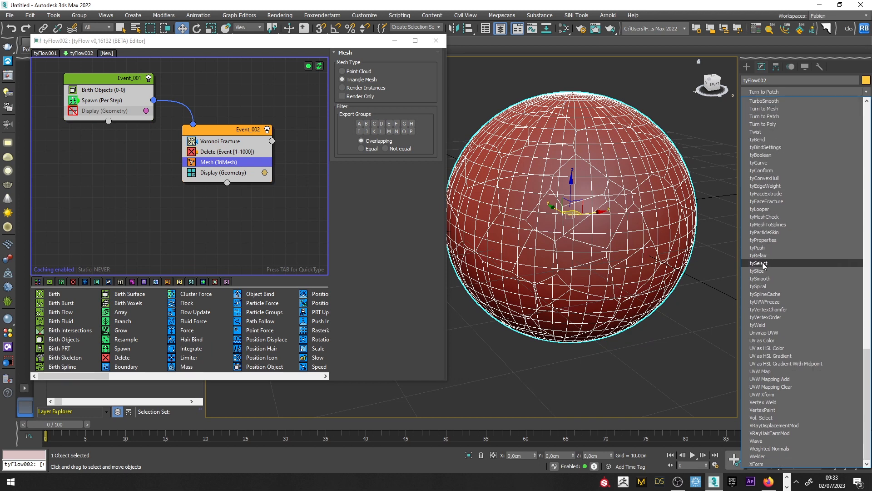
click(758, 263)
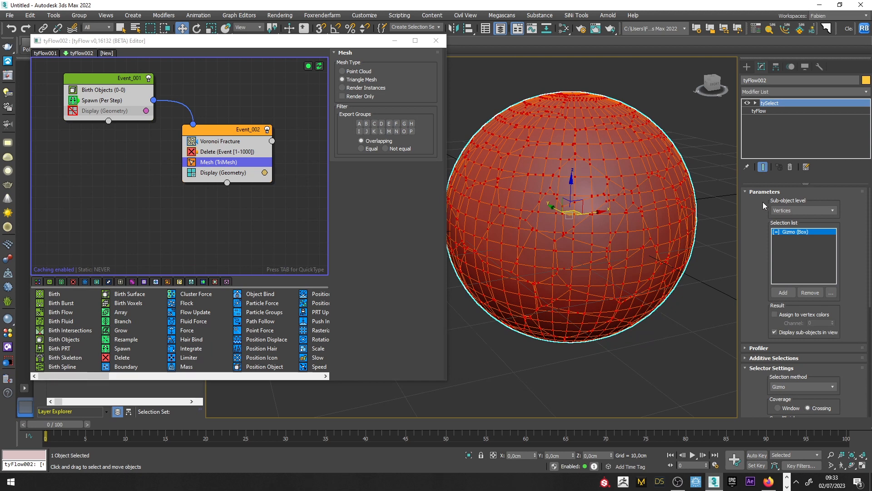
click(829, 210)
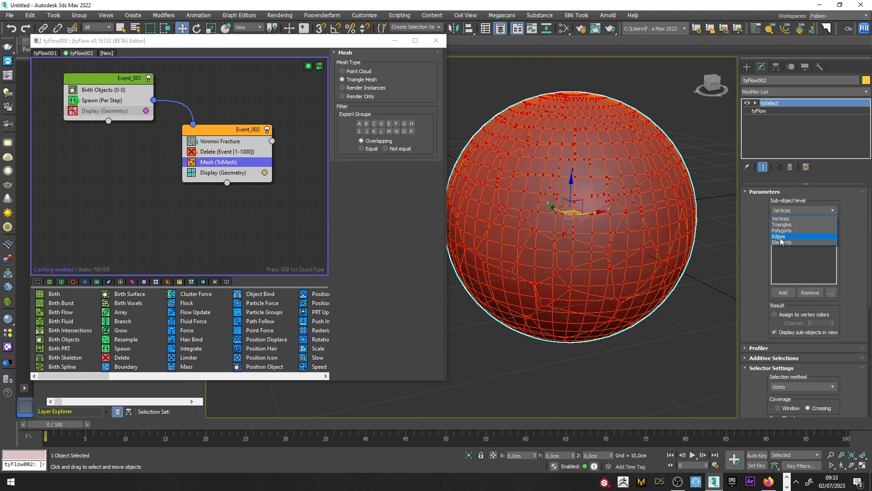
click(780, 237)
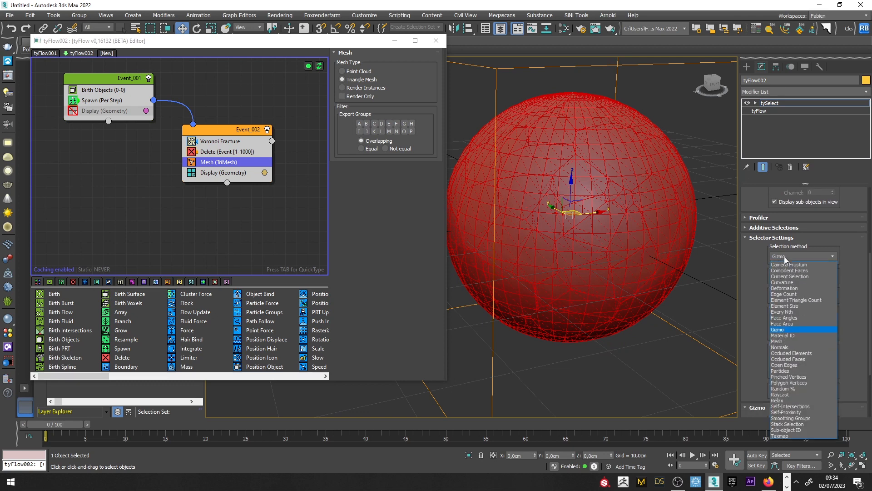
click(782, 335)
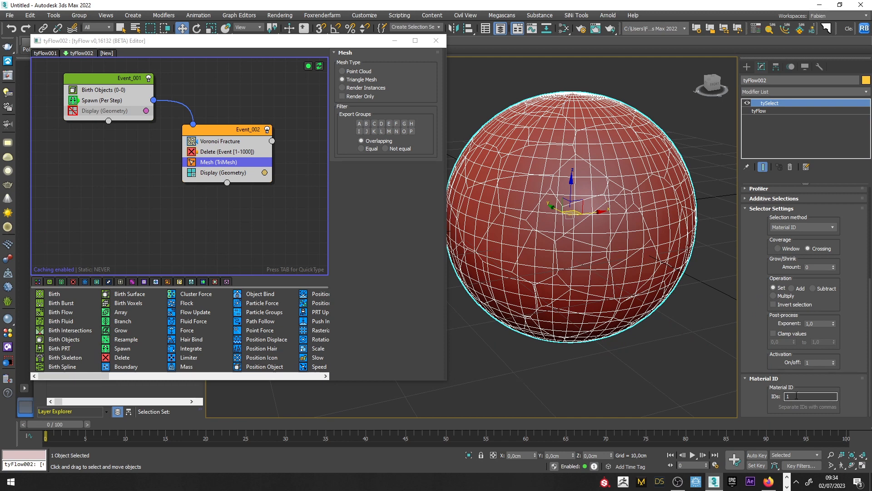
text(3)
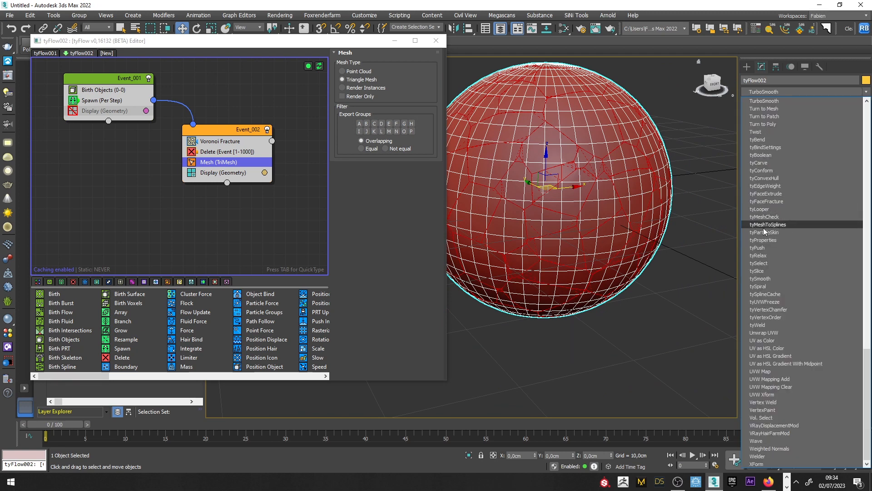
Add a linear tyMeshToSplines modifier that converts only the selected crack edges.
click(769, 224)
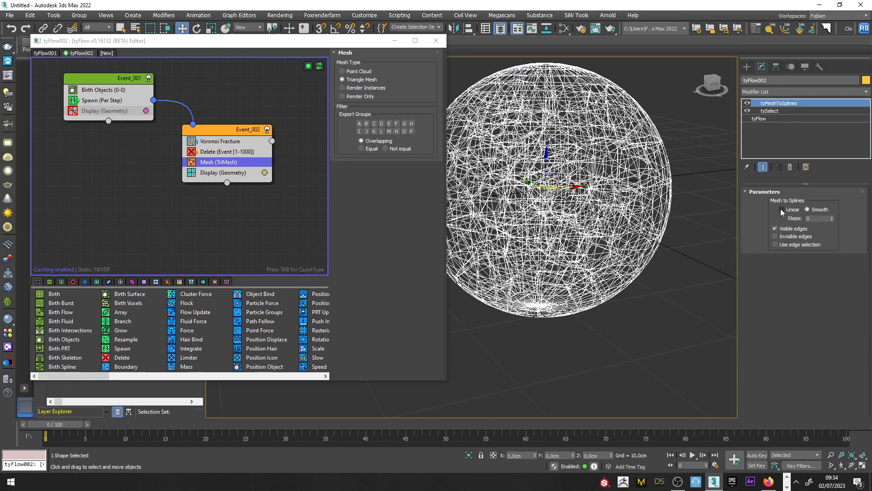
click(783, 209)
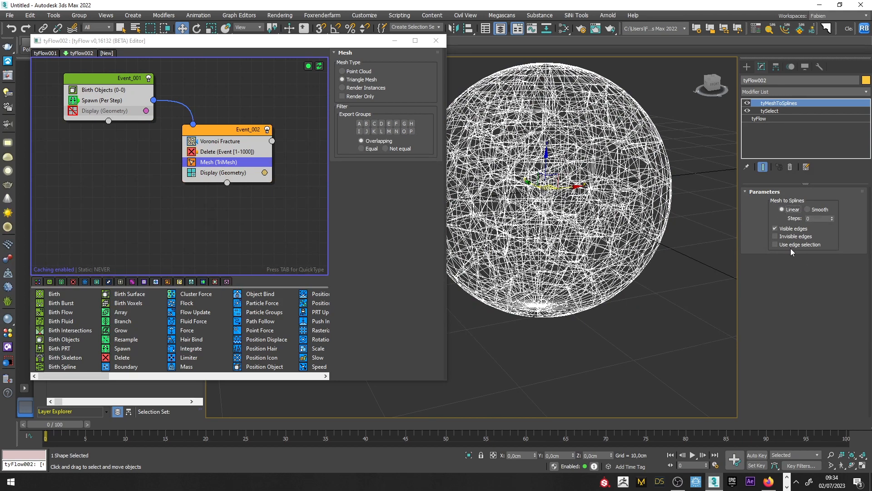
click(775, 245)
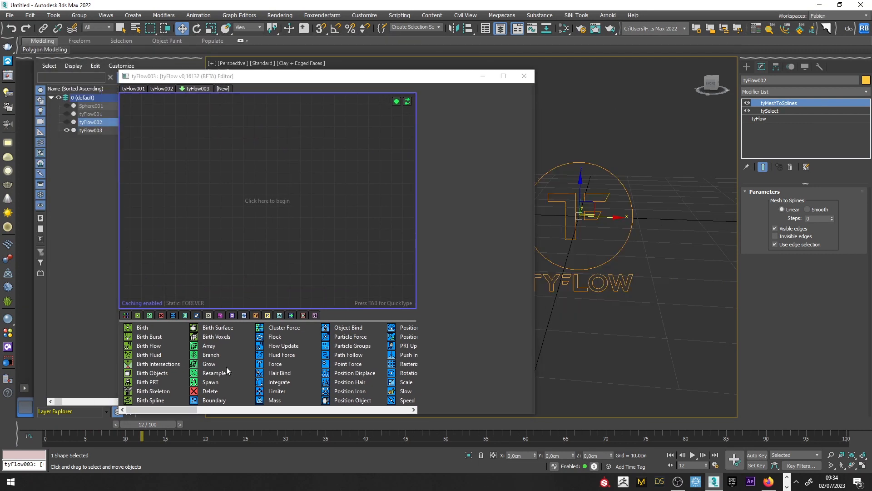
Set Birth Spline's source to tyFlow002 with End 100 percent, timeline back at frame 0.
click(150, 400)
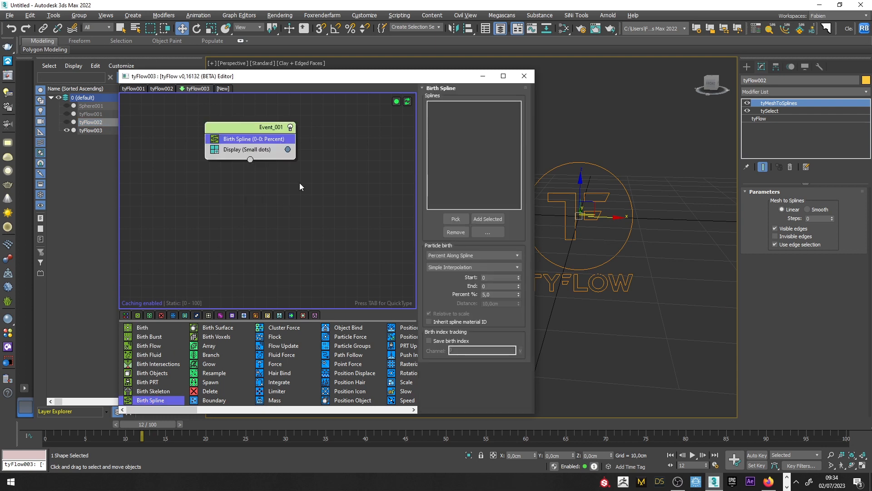
click(455, 219)
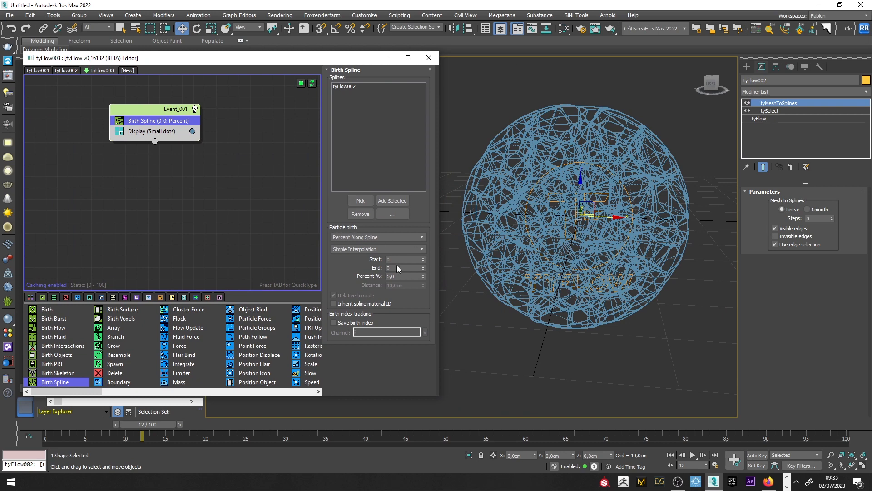
click(404, 268)
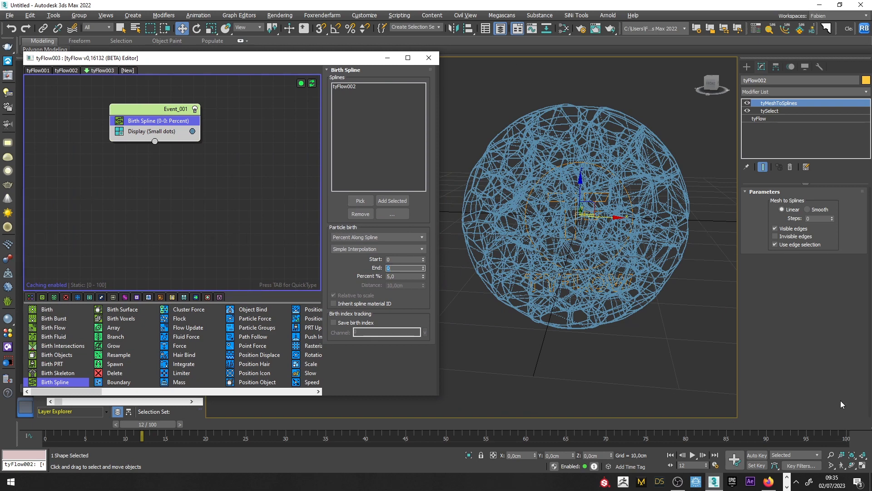
text(100)
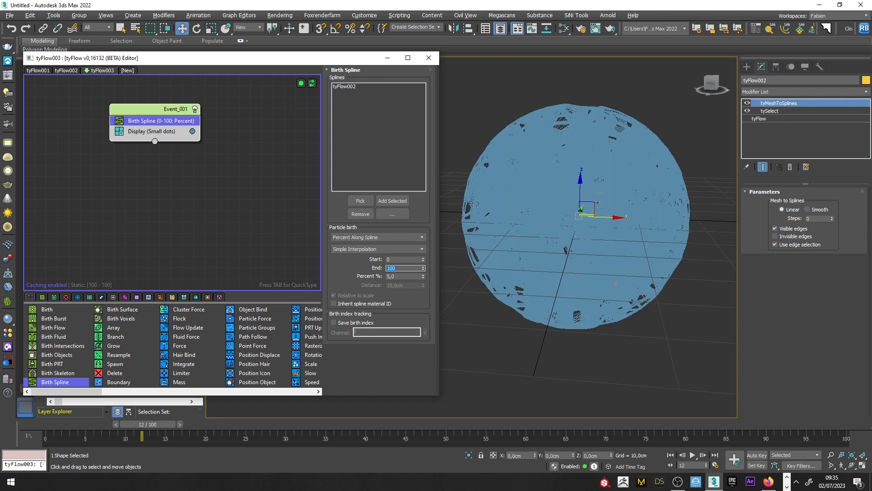
mouse_move(689, 382)
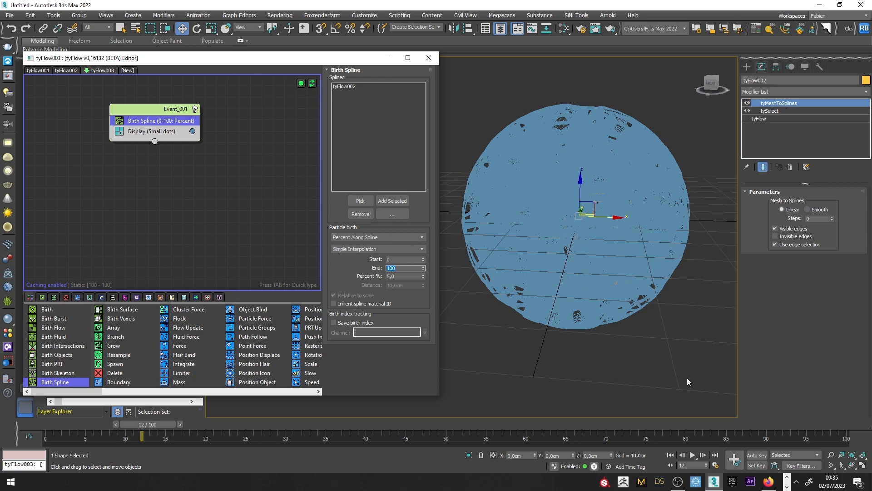
drag(141, 424, 88, 423)
text(dele)
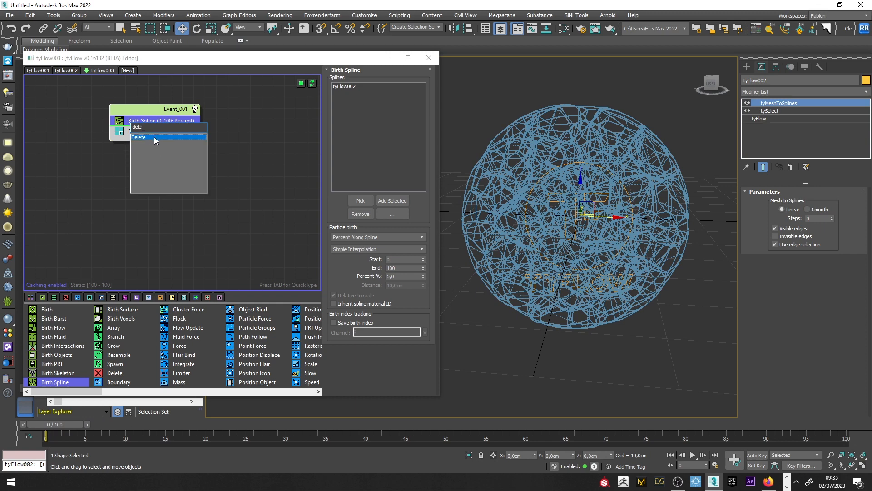
Add a Delete operator timed by Event Age over 1–1000 and check a few frames.
click(138, 137)
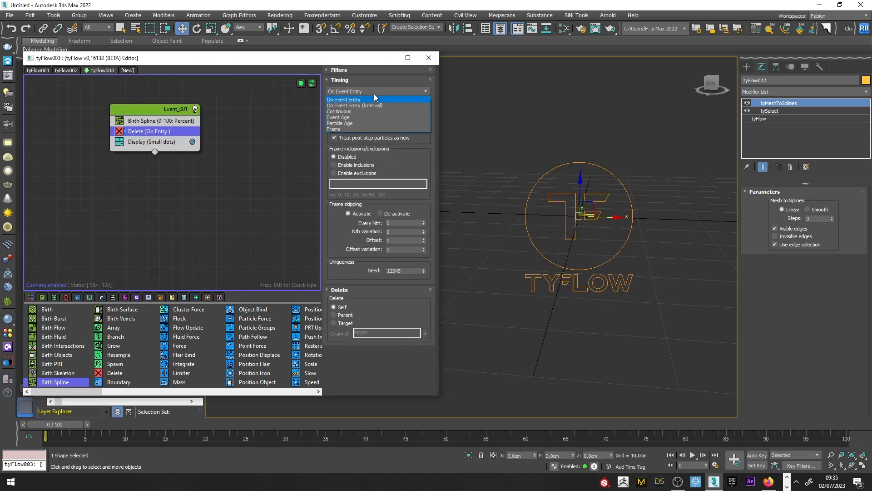
click(339, 117)
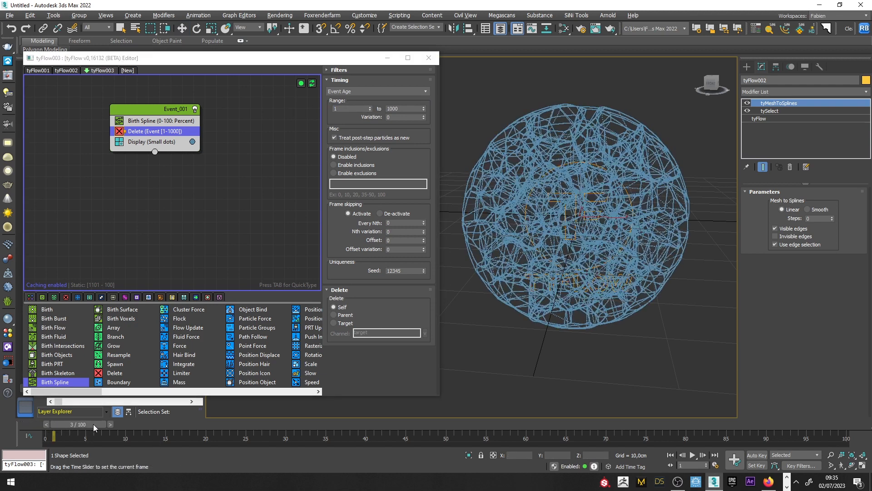
click(110, 424)
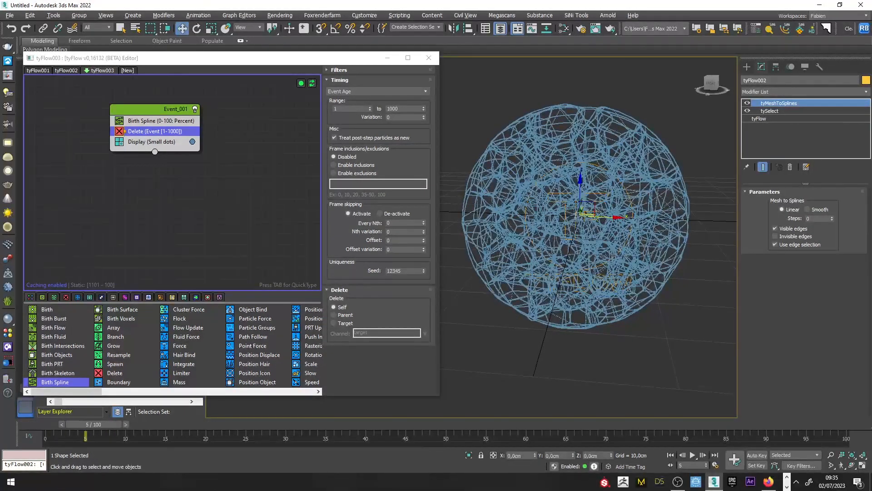
click(162, 121)
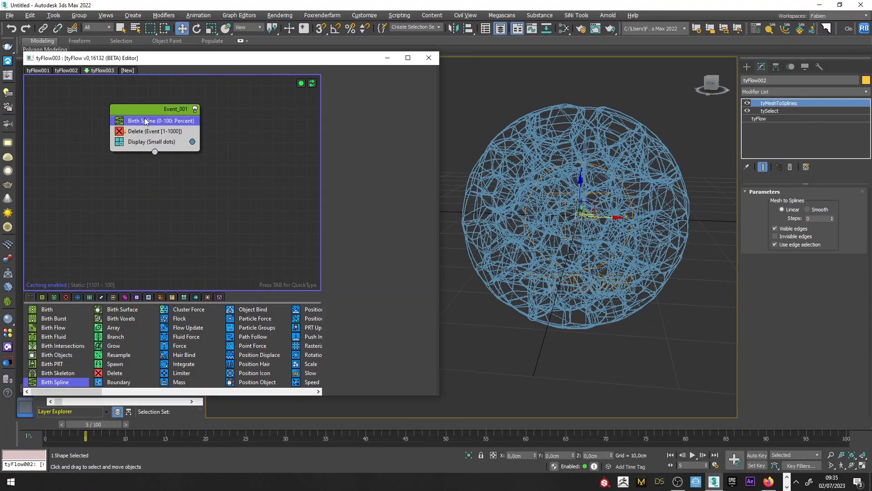
Switch Birth Spline to Normalized Interpolation with a Percent of 3,0.
click(161, 120)
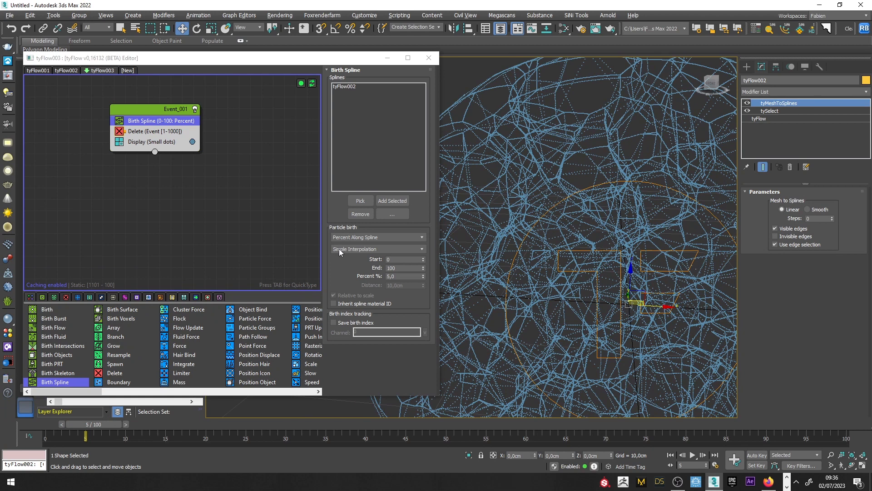
click(377, 249)
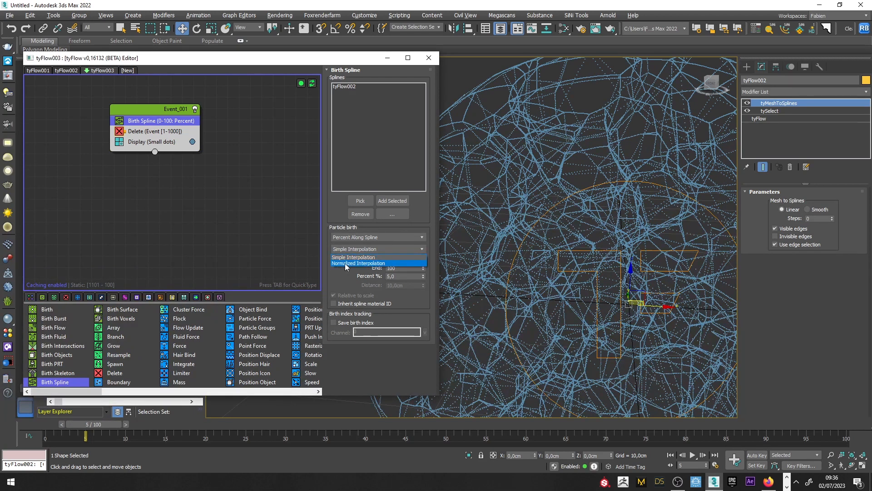
click(358, 263)
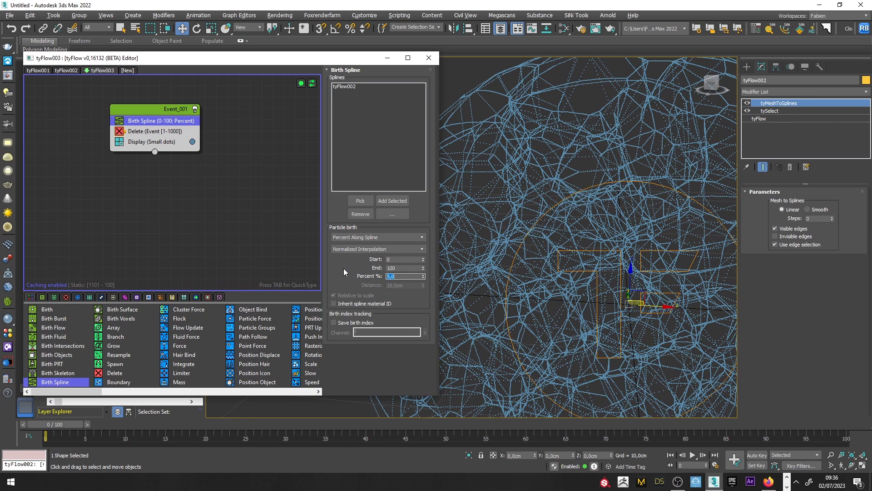
text(3,0)
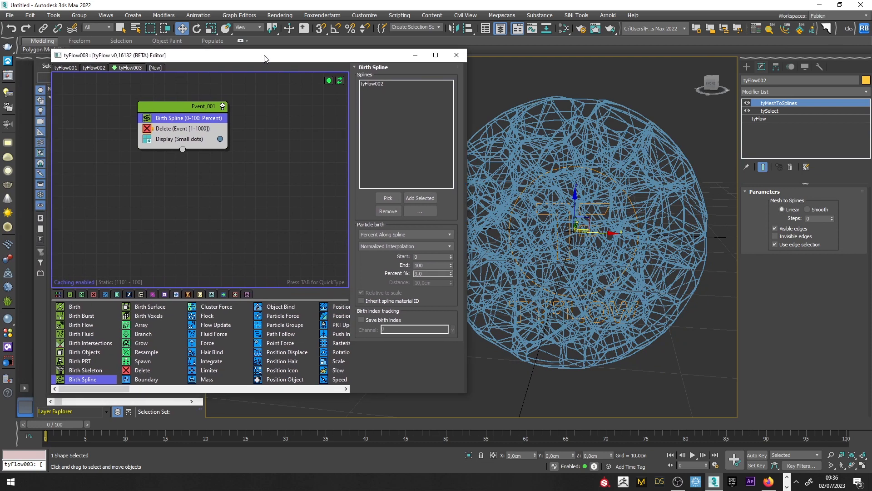
Add a Siblings-mode Spline Paths operator after Delete, outputting to a new tySplines001 object.
click(182, 128)
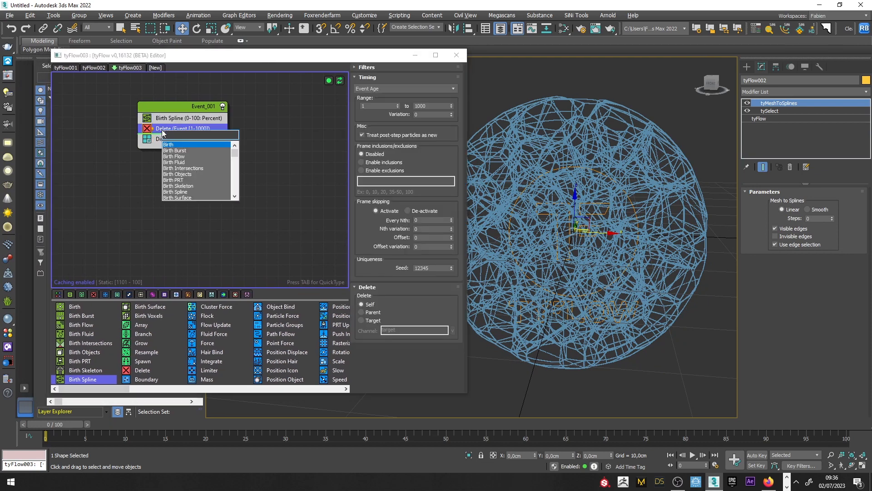
text(spl)
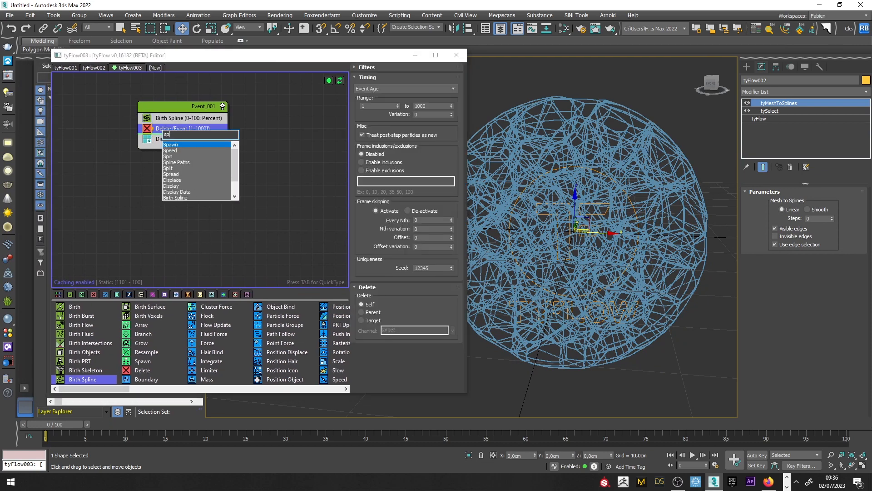
mouse_move(186, 162)
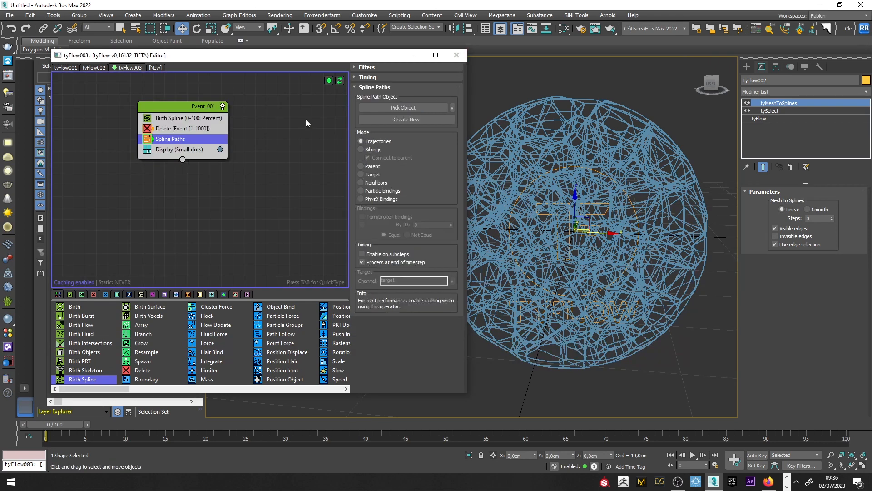
click(363, 149)
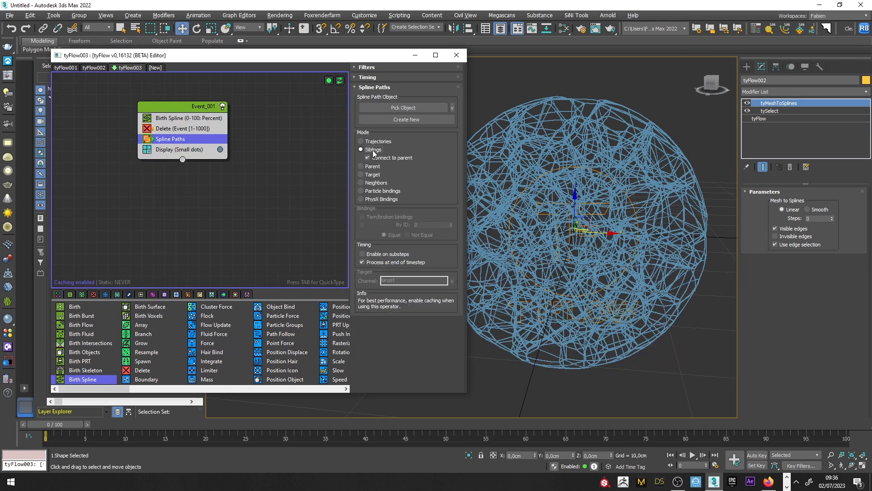
click(406, 120)
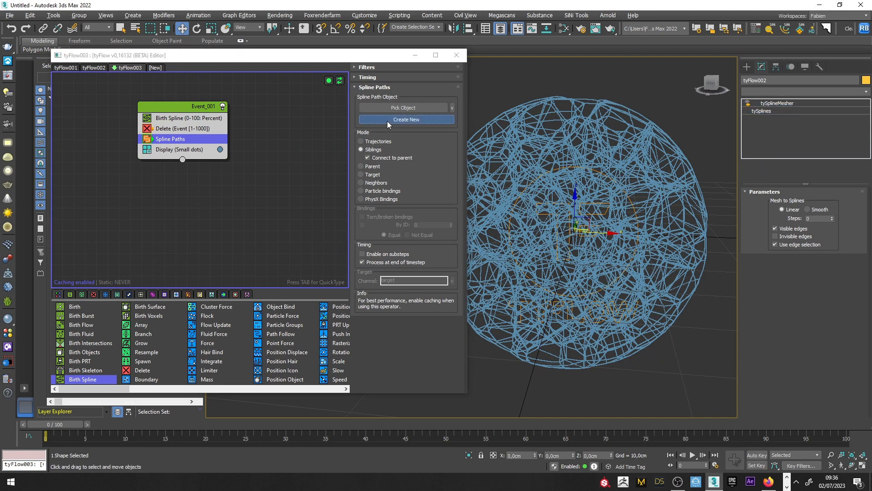
click(406, 119)
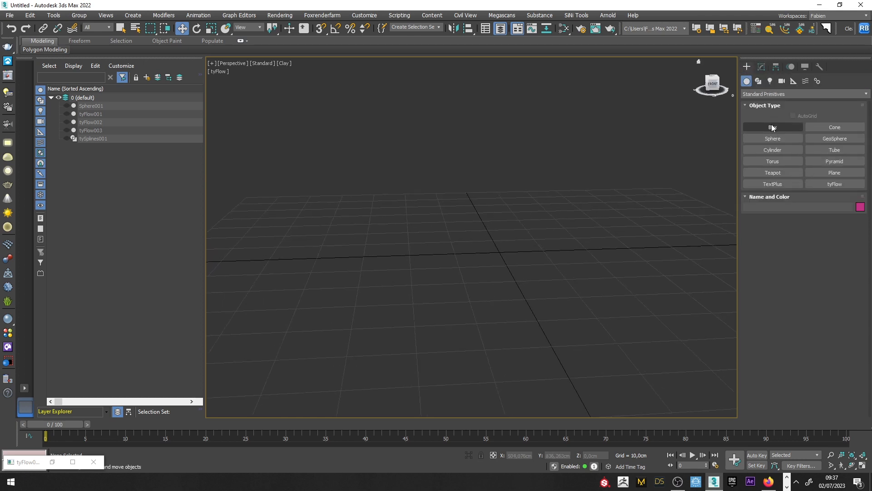
Create a tyMesher from the tyFlow category with tyFlow003 picked as its Blobmesh input.
click(803, 94)
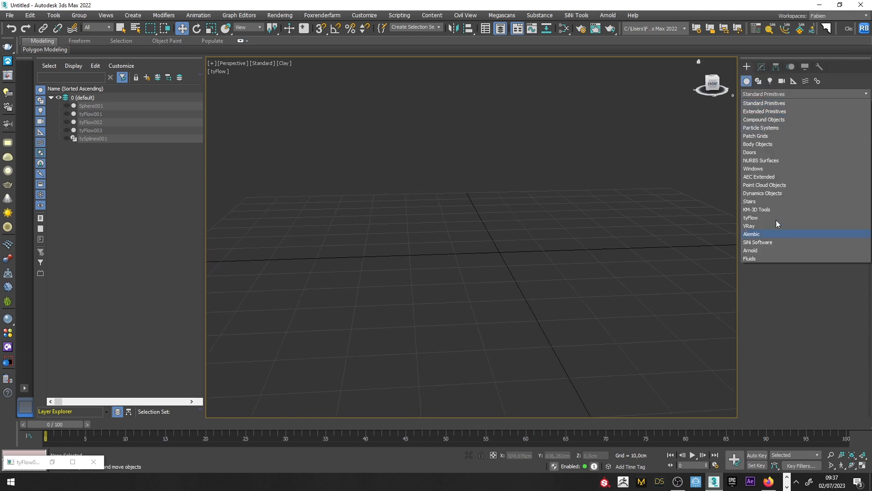
click(750, 217)
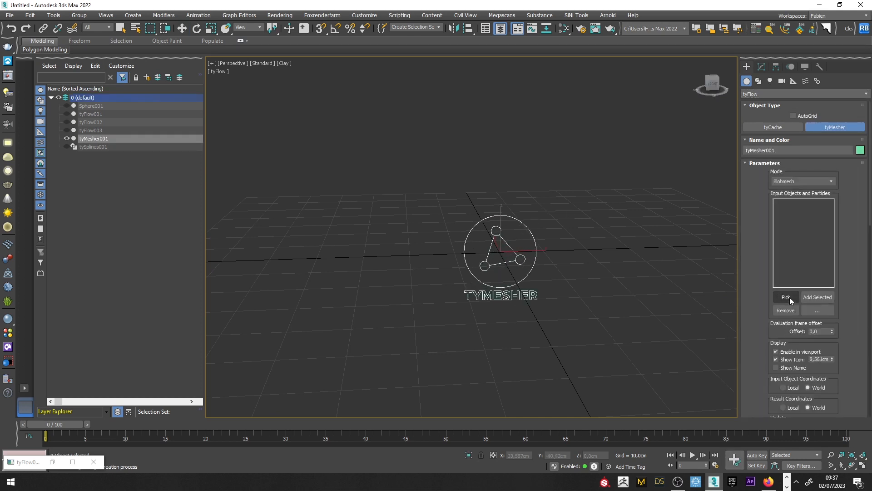
click(785, 296)
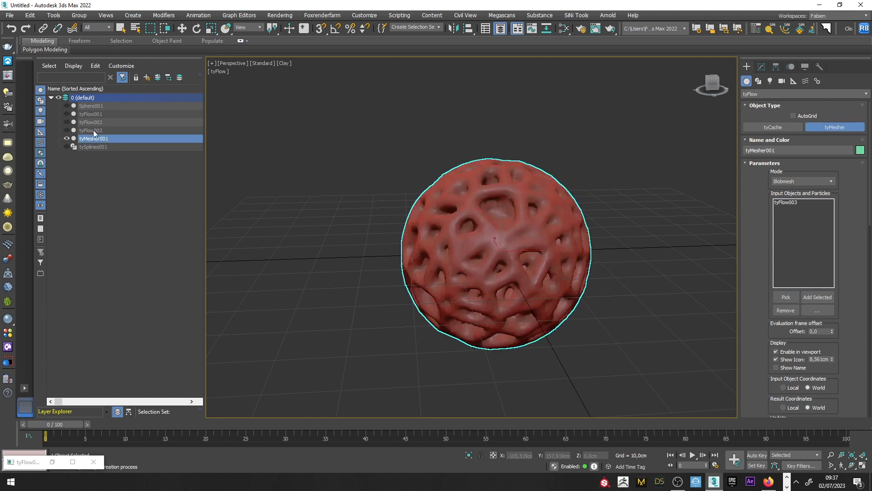
scroll(up, 3)
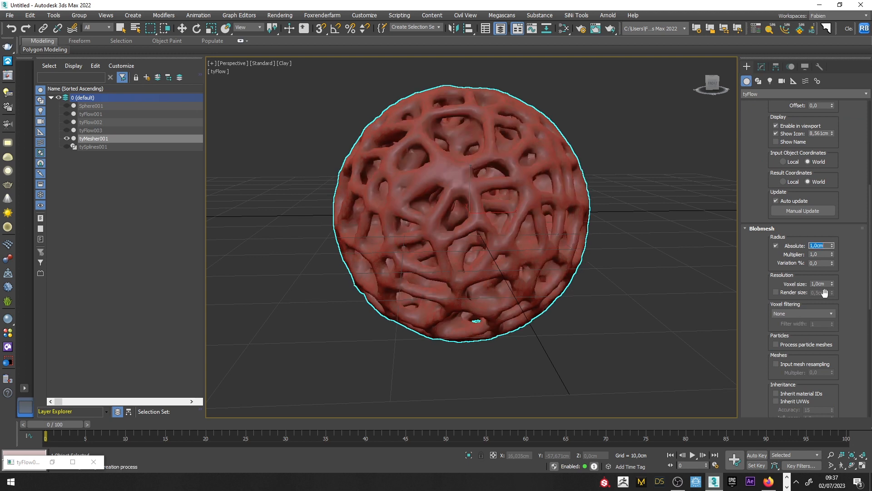
Give the blobmesh a 0,4 cm voxel size with Gaussian filtering, then switch to Move.
click(818, 284)
text(0,3)
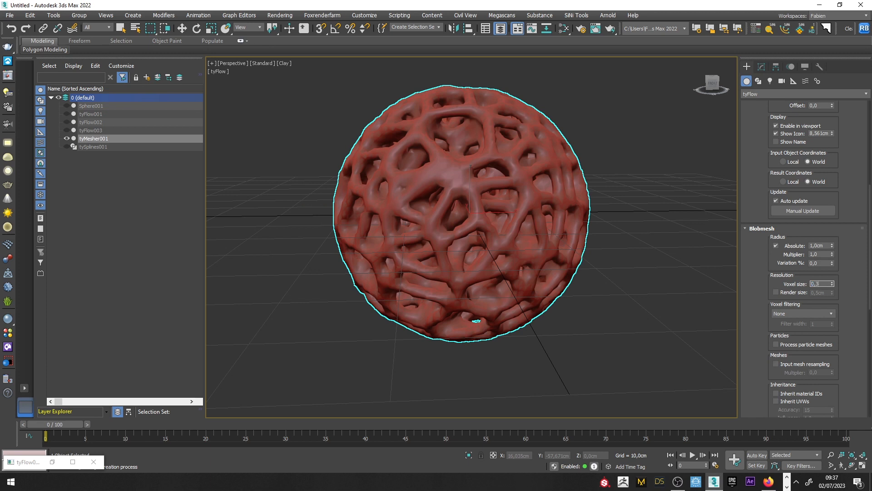
text(0,4cm)
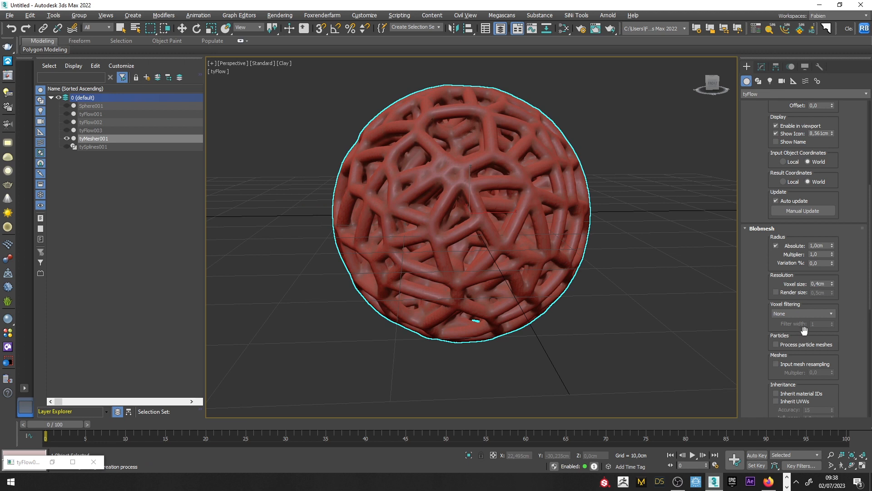
click(828, 314)
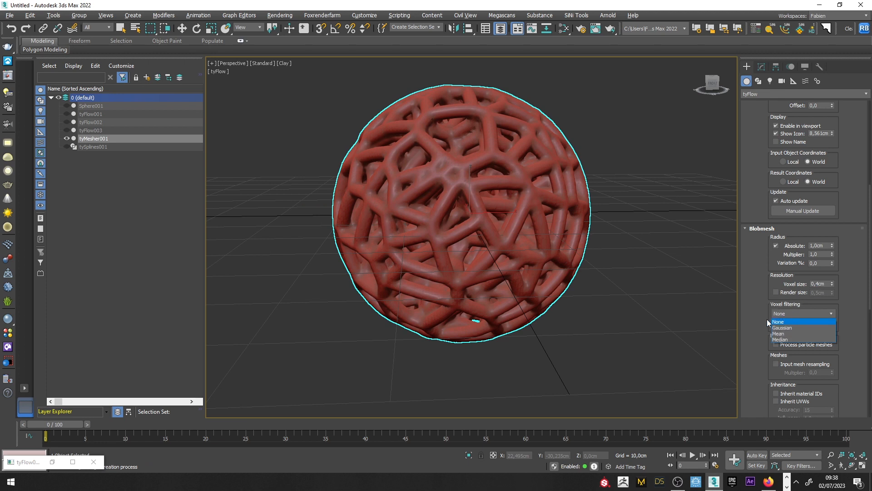
click(781, 327)
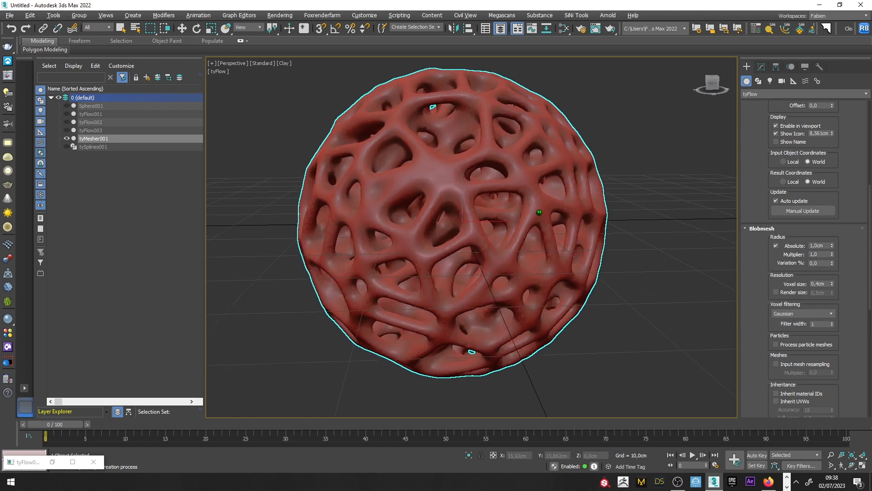
click(817, 245)
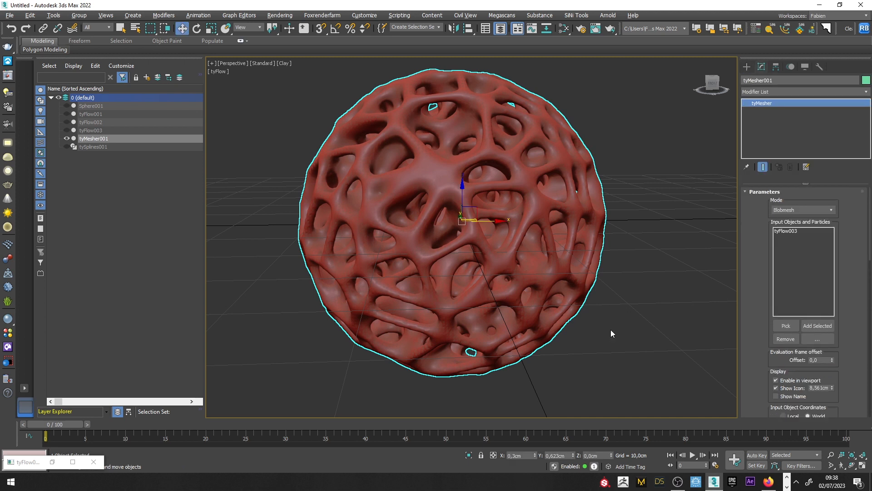
Add a tyRelax modifier to tyMesher001 with 50 iterations and amount 0.1.
click(803, 91)
text(TurboSmooth)
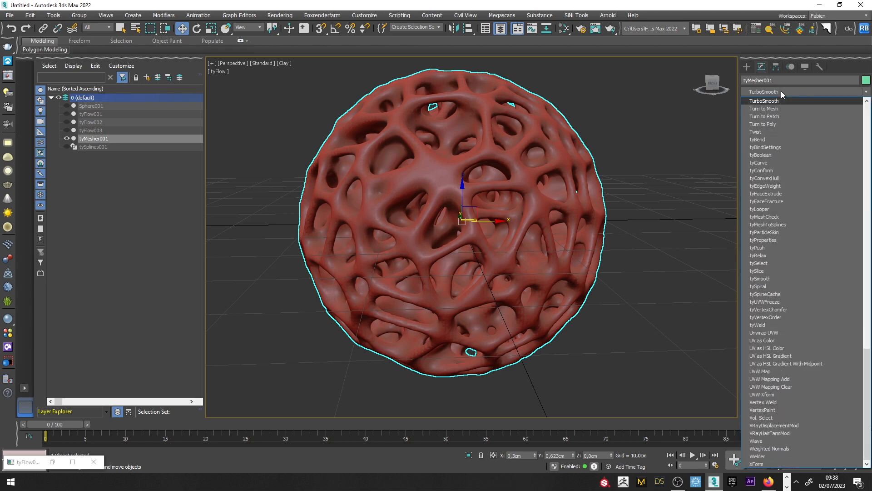
click(758, 255)
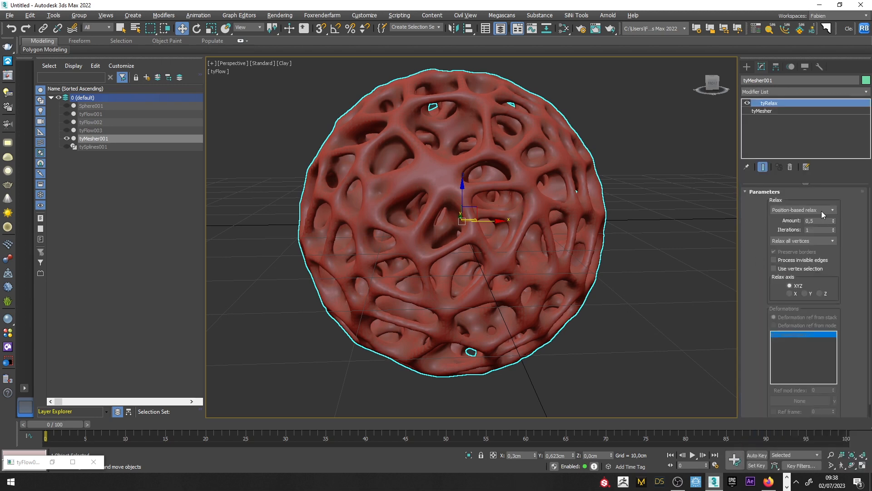
click(810, 220)
text(0,1)
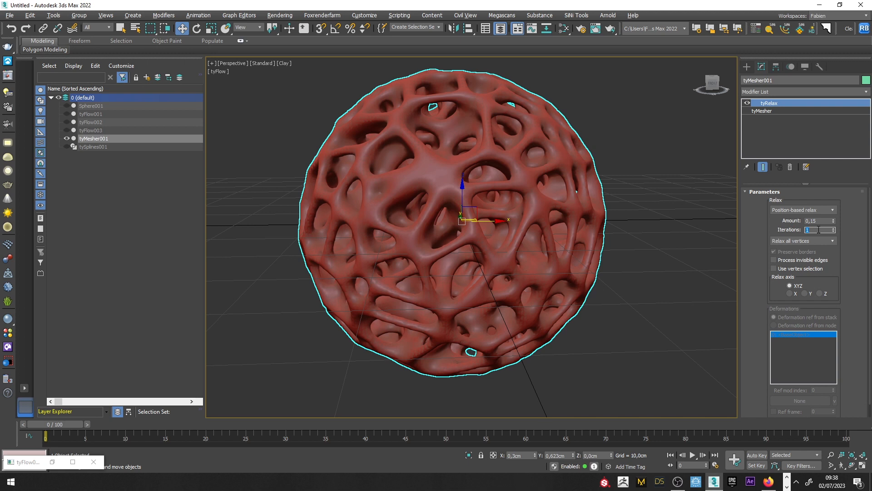
text(50)
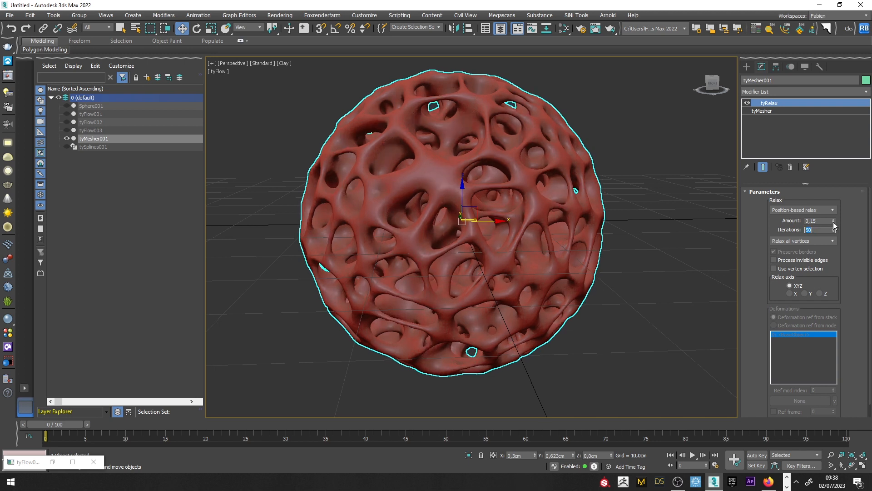
click(815, 220)
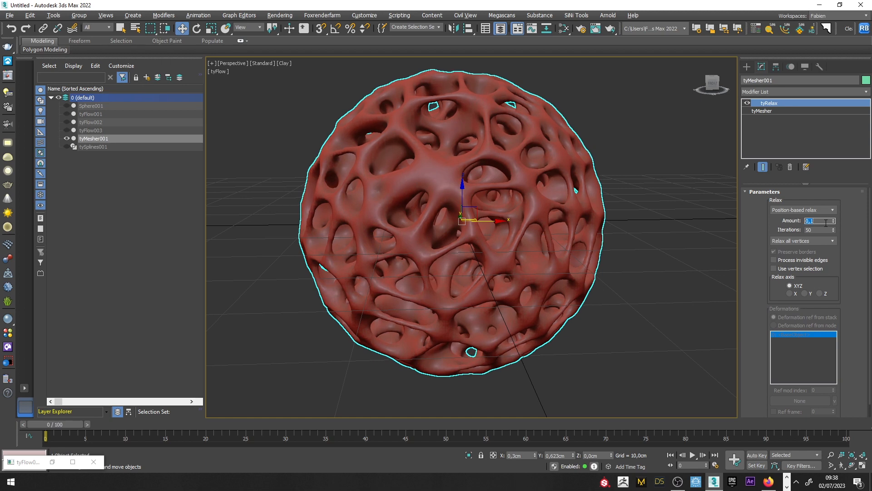
mouse_move(715, 267)
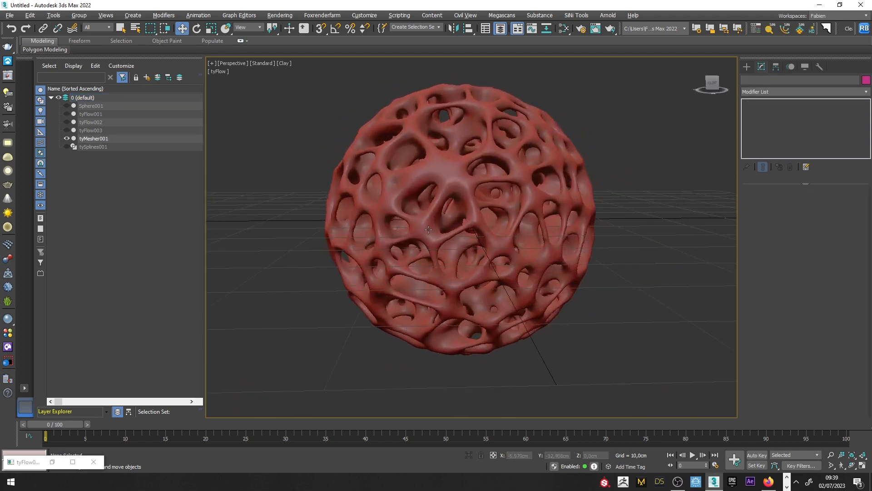
Scrub the animation to around frame 35 and bring up the tyPreview settings.
drag(46, 437, 133, 437)
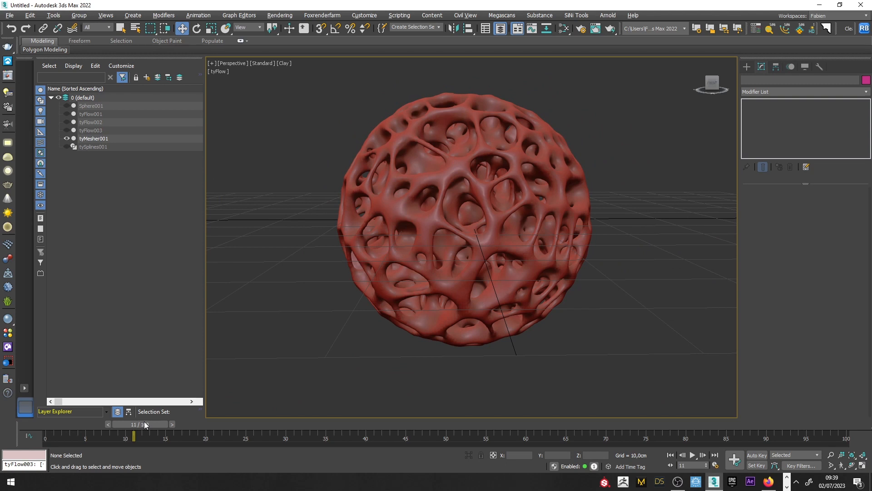
drag(134, 425, 183, 424)
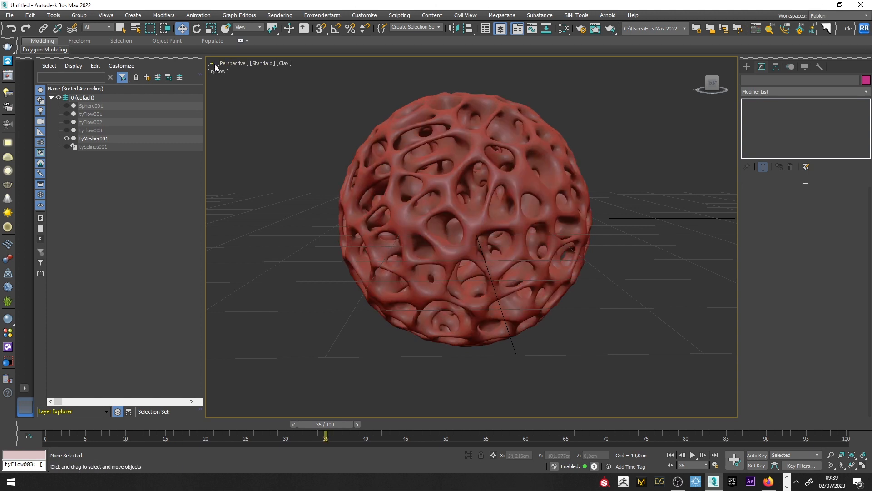
click(211, 62)
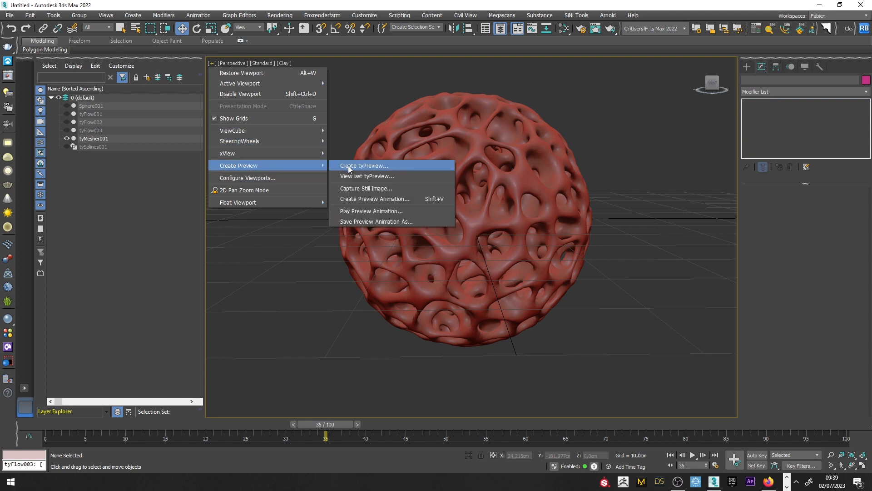
click(364, 165)
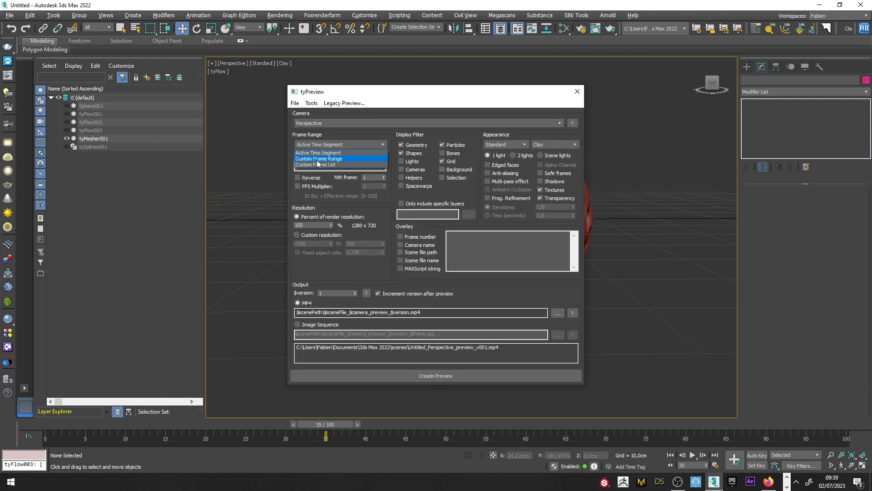
Render a tyPreview with custom frame range 0–40 at 200% resolution.
click(319, 158)
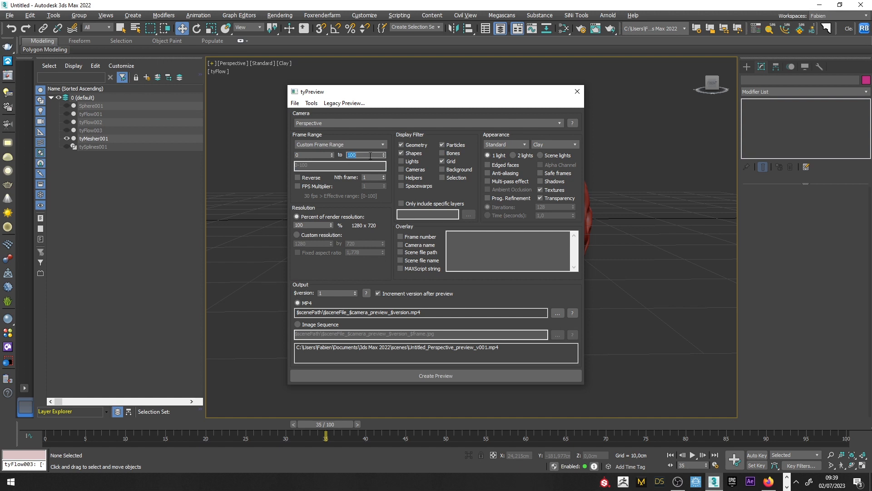
text(40)
click(313, 224)
text(200)
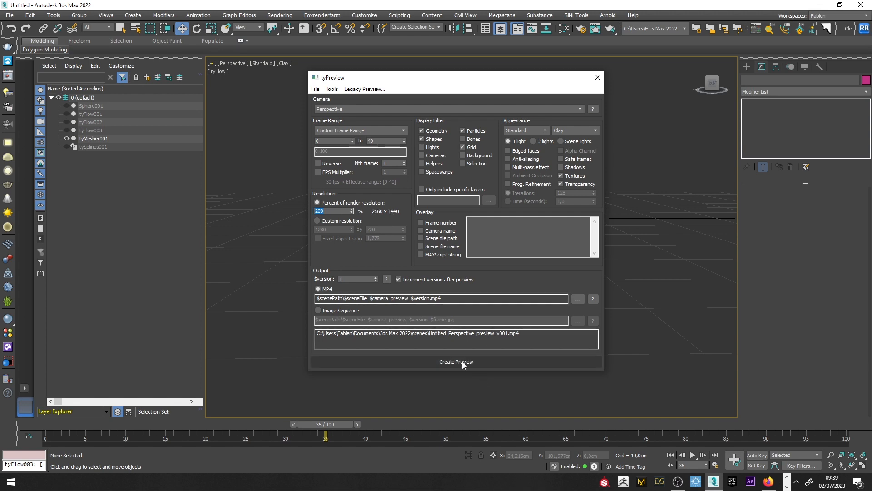
click(455, 362)
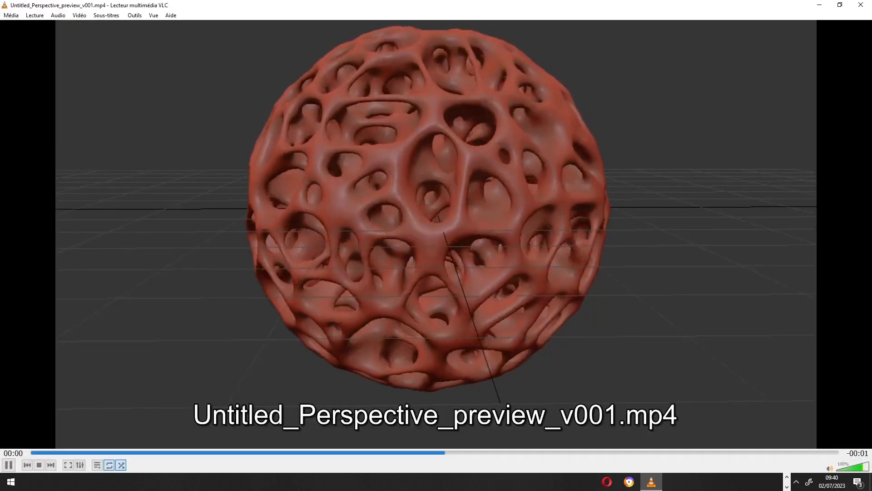
Pause the MP4 preview in VLC and shrink its window over 3ds Max.
click(8, 465)
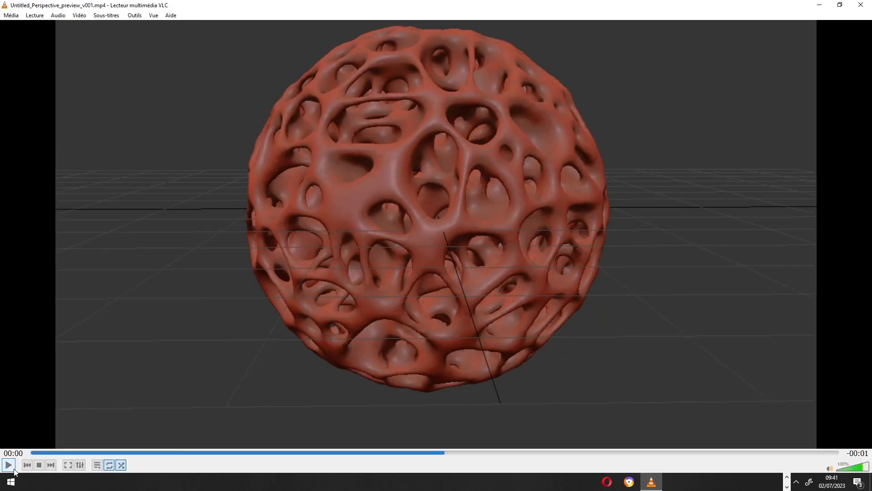
click(8, 464)
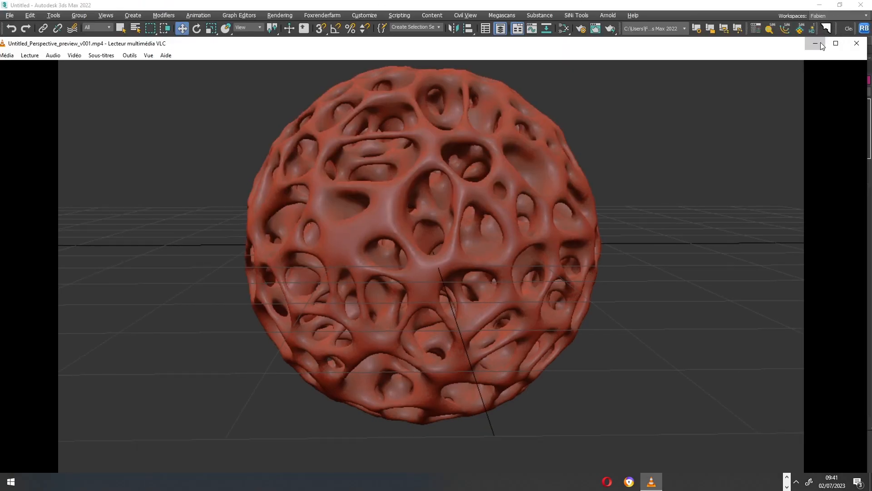
Hide VLC and change tyFlow001's Birth Total to 400, 500, then 50 particles.
click(857, 43)
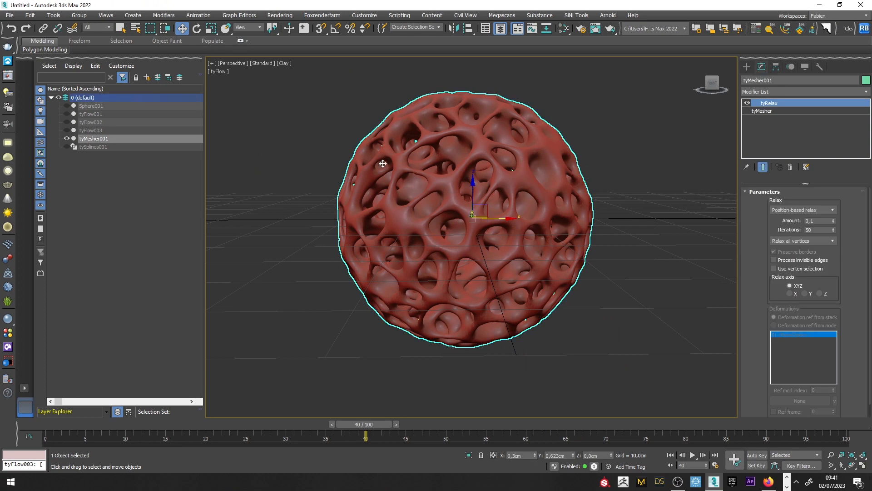
mouse_move(104, 110)
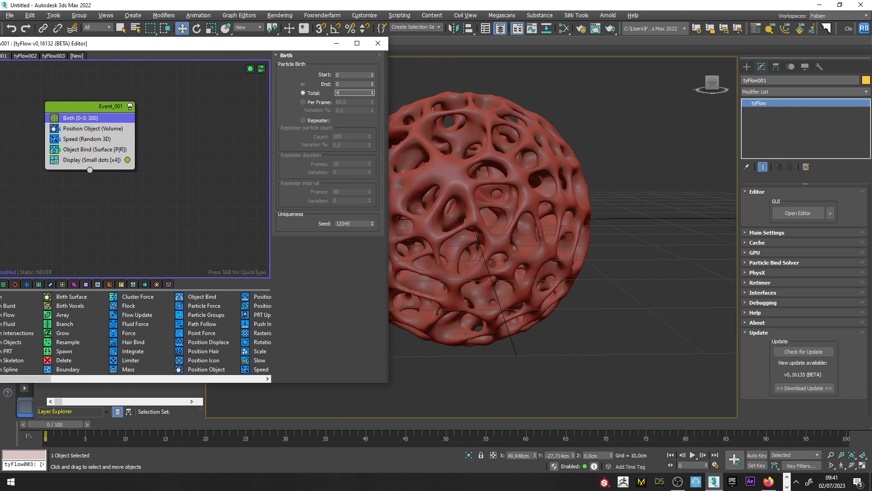
text(400)
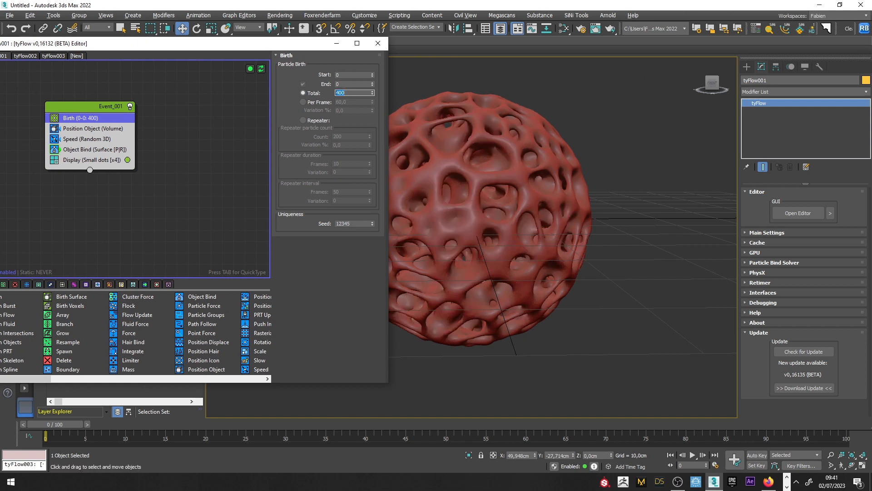
text(500)
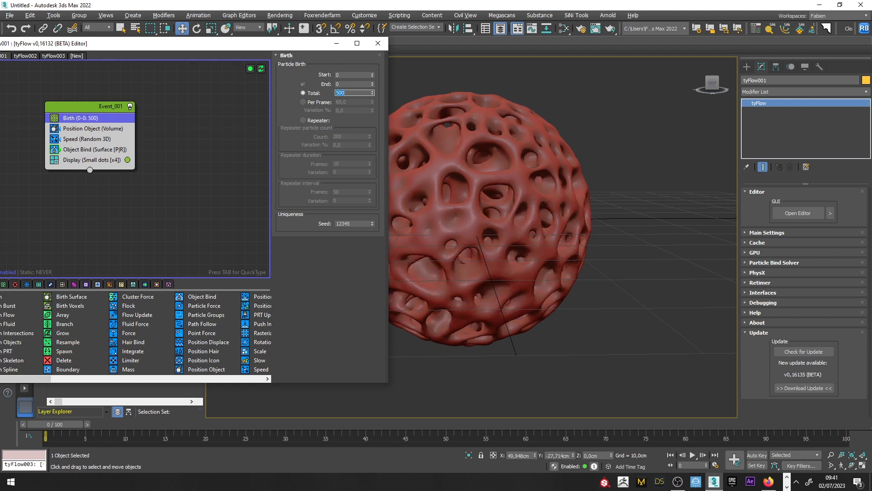
text(50)
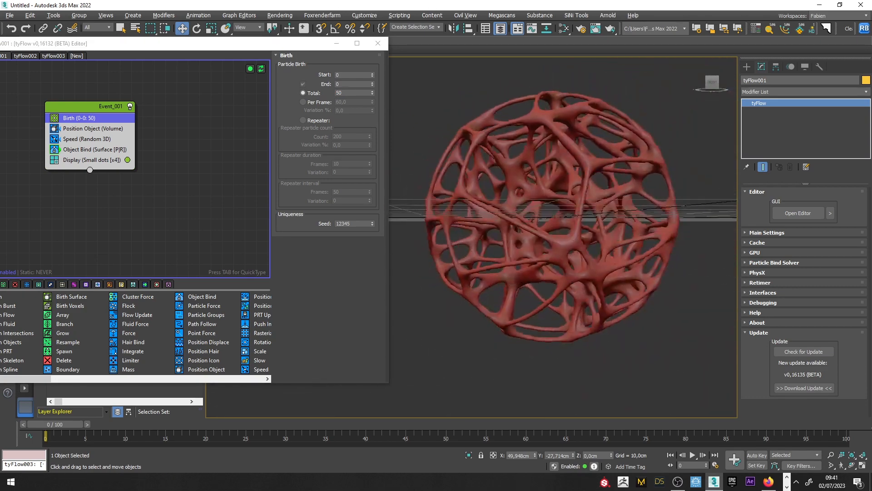
click(559, 231)
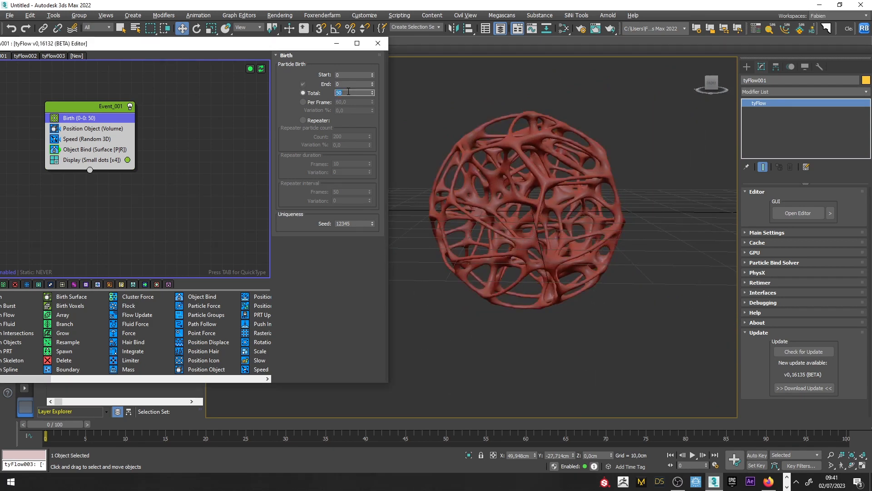
click(123, 63)
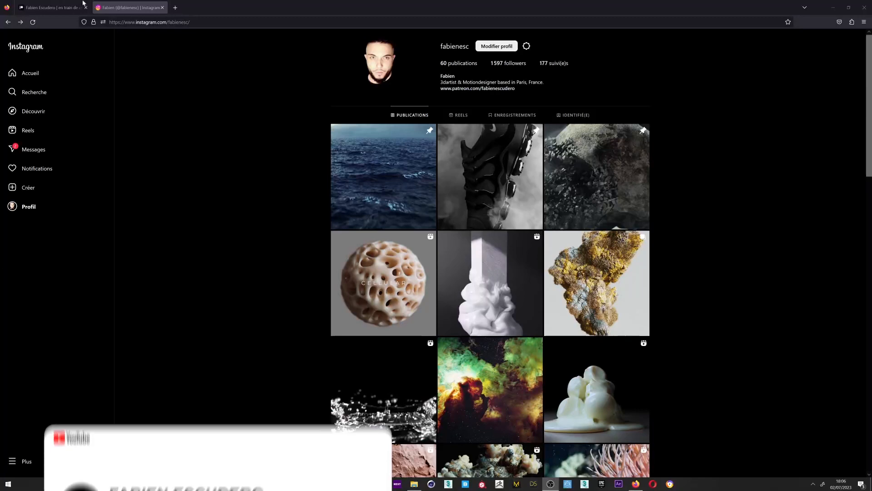
Open the CELLULAR sphere post from the Instagram profile grid to view its tyFlow caption.
scroll(down, 3)
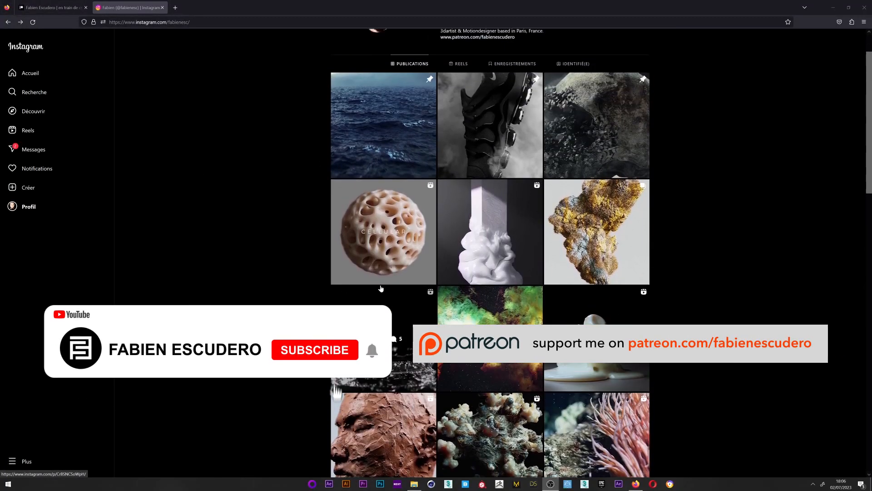
click(382, 232)
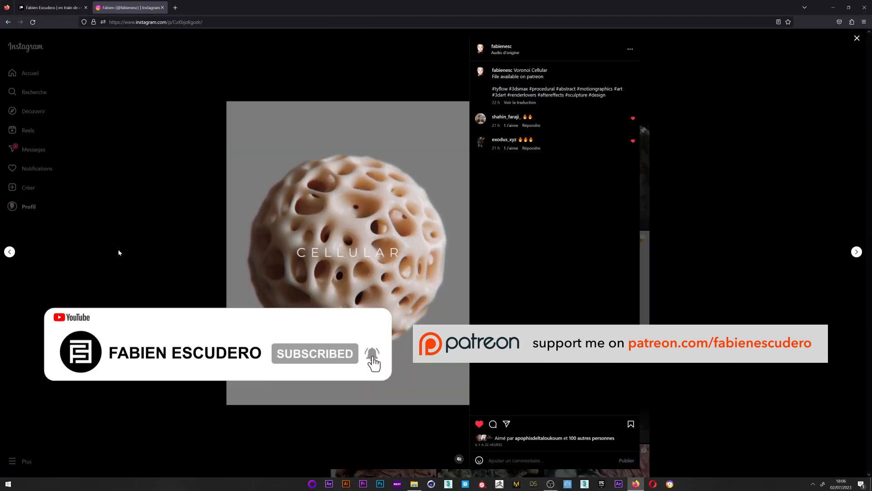